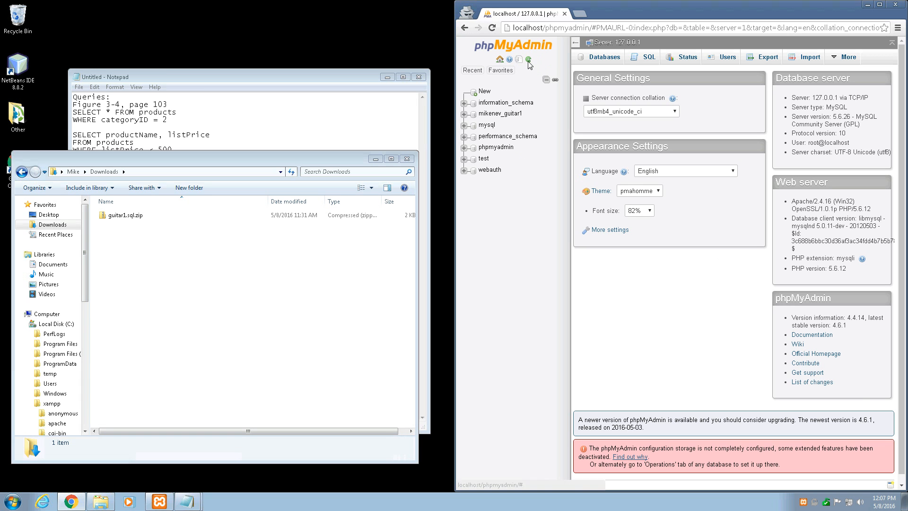
mouse_move(519, 291)
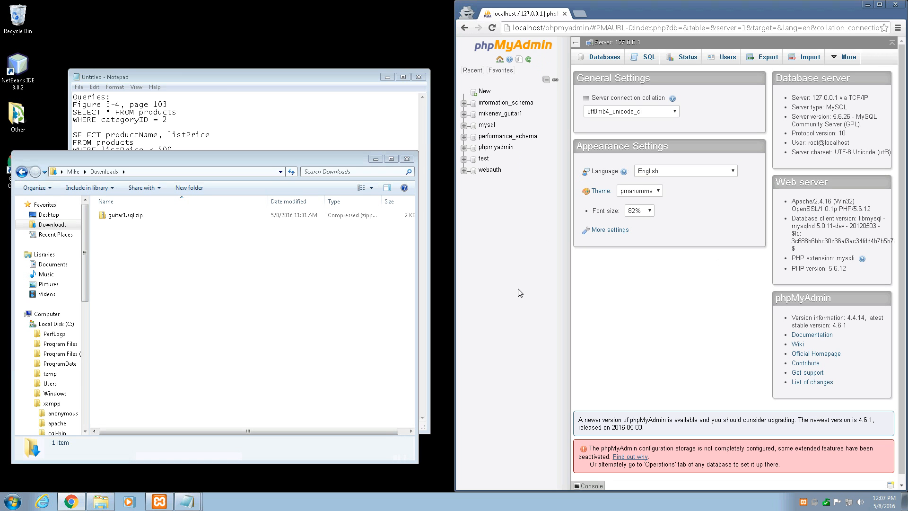
mouse_move(592, 327)
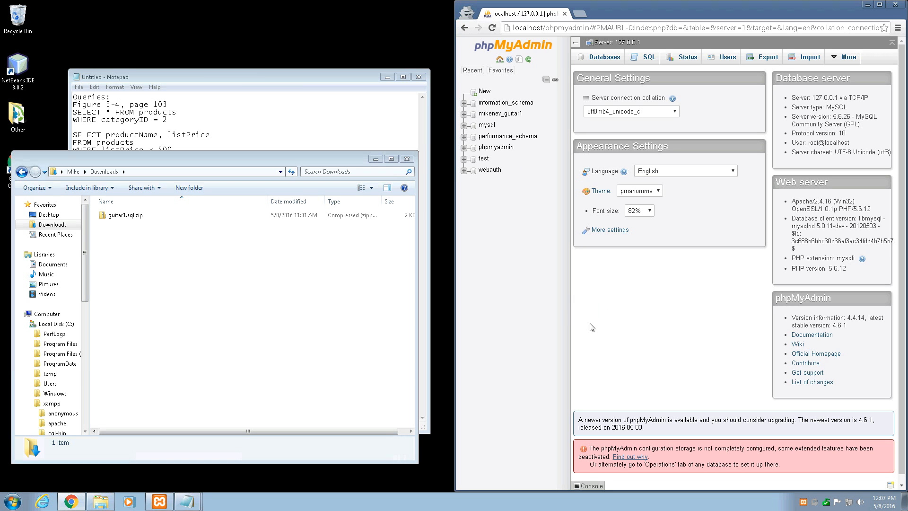
mouse_move(601, 327)
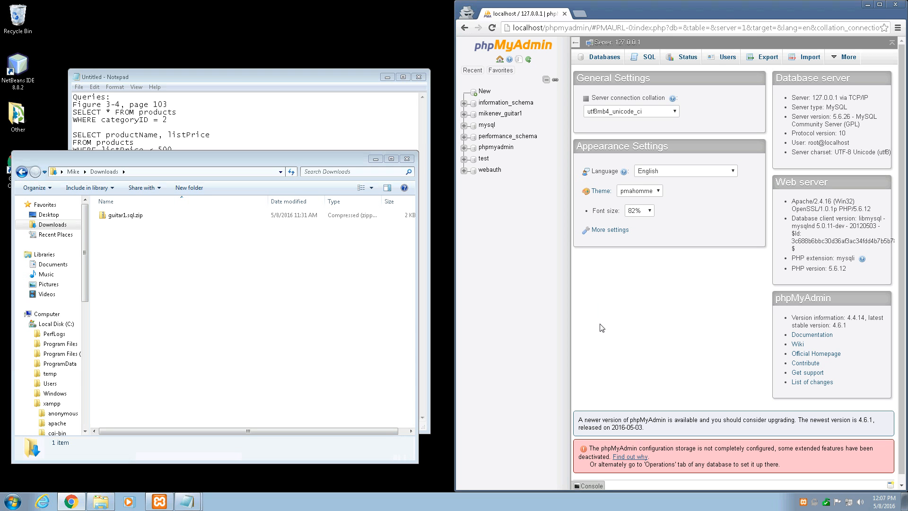
mouse_move(528, 252)
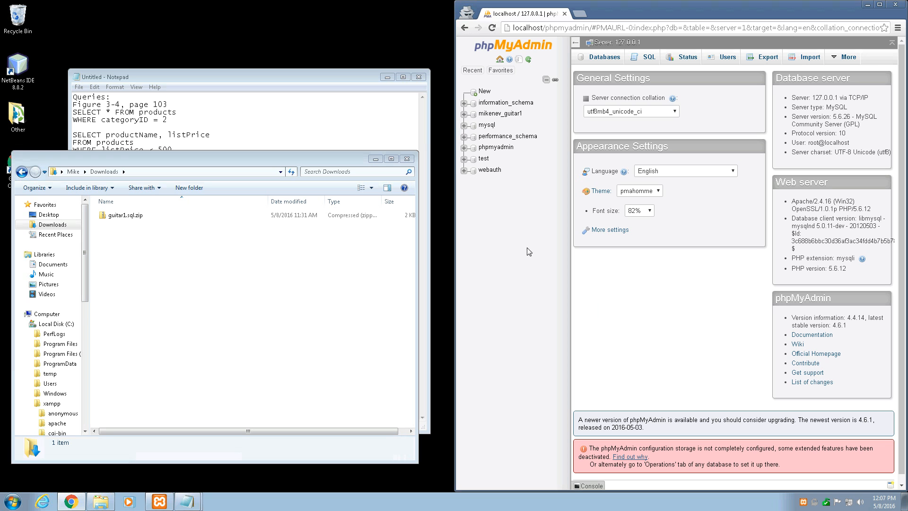
Show the Users overview listing root, pma, mgs_user and mgs_tester accounts.
left_click(123, 215)
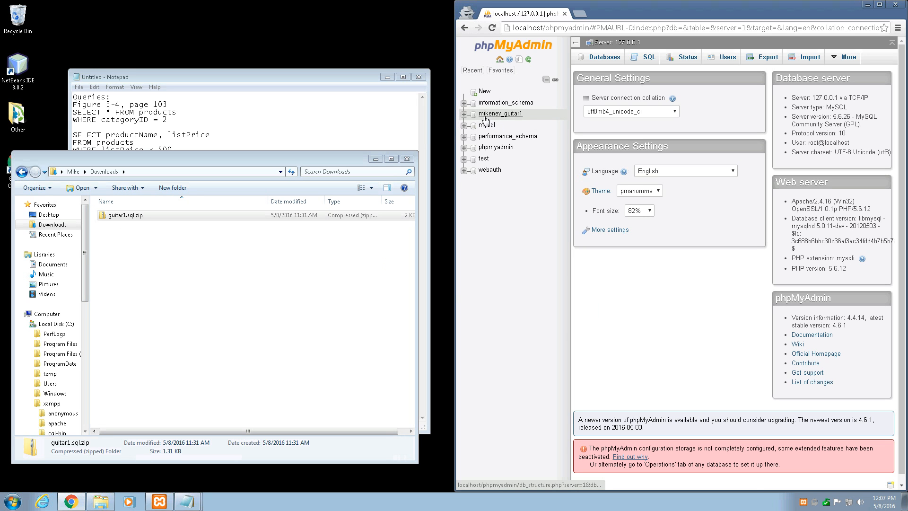
mouse_move(501, 120)
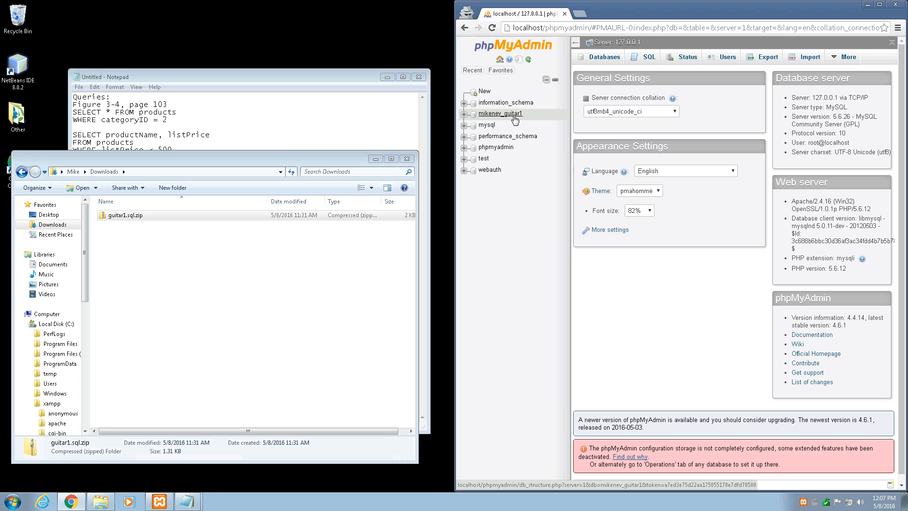
mouse_move(515, 120)
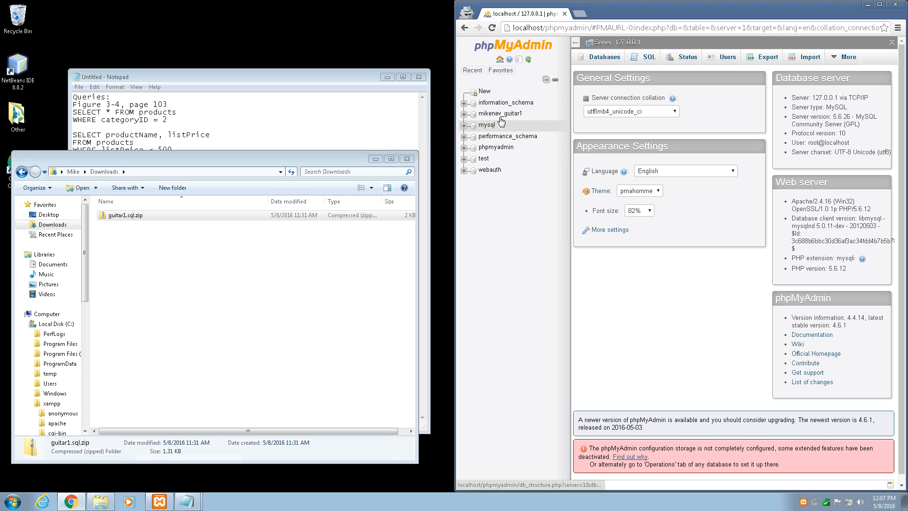
mouse_move(502, 218)
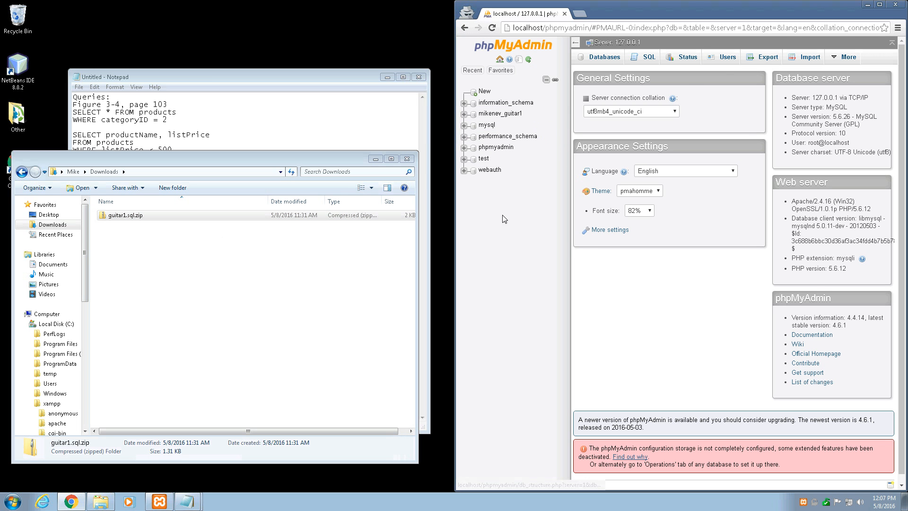
left_click(727, 57)
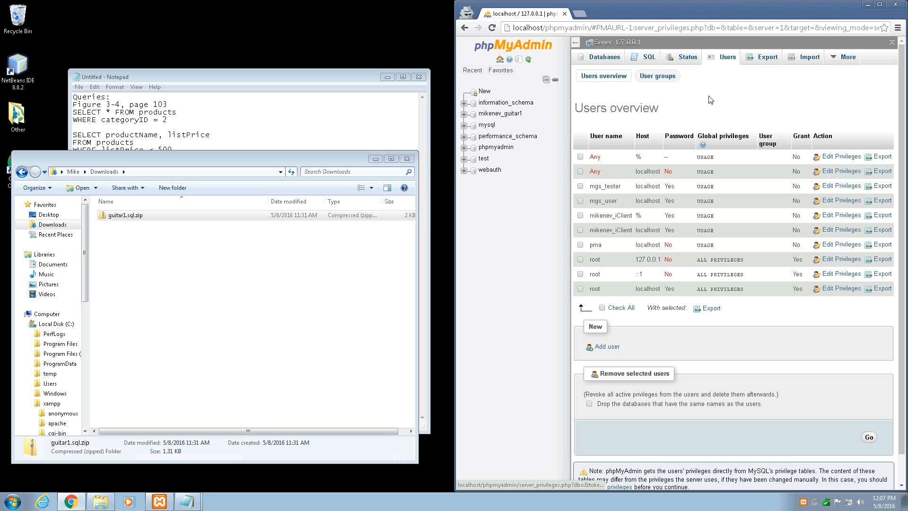
mouse_move(623, 222)
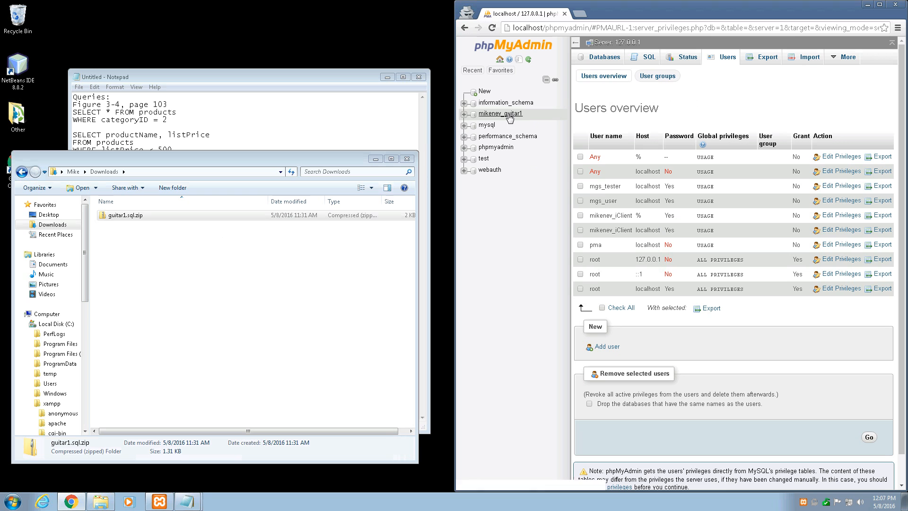
mouse_move(508, 119)
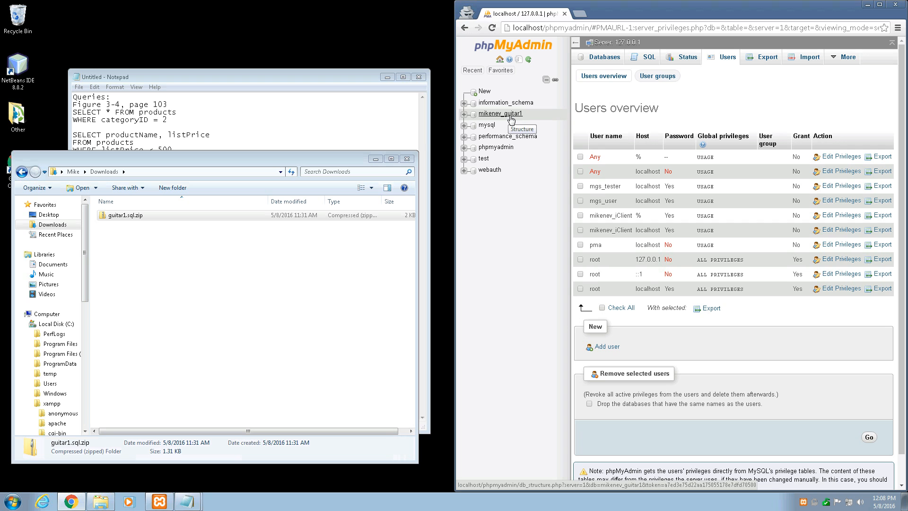
mouse_move(510, 265)
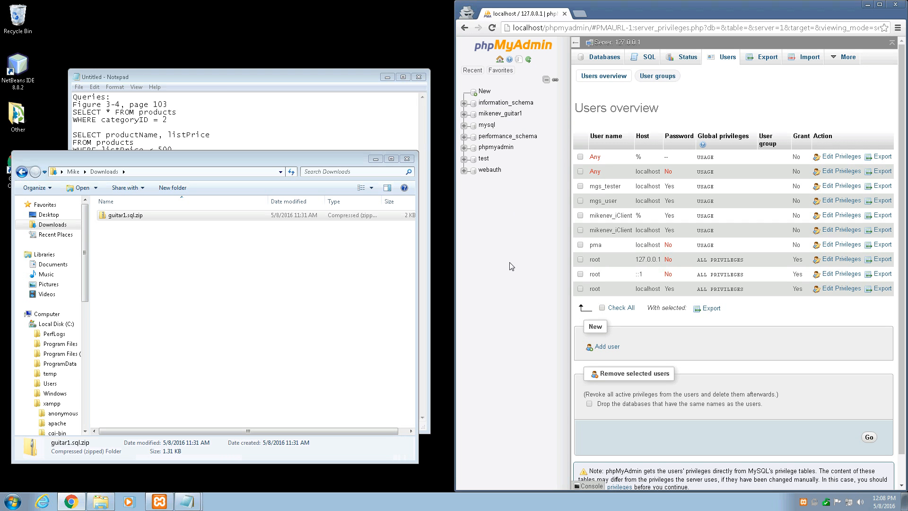
mouse_move(506, 136)
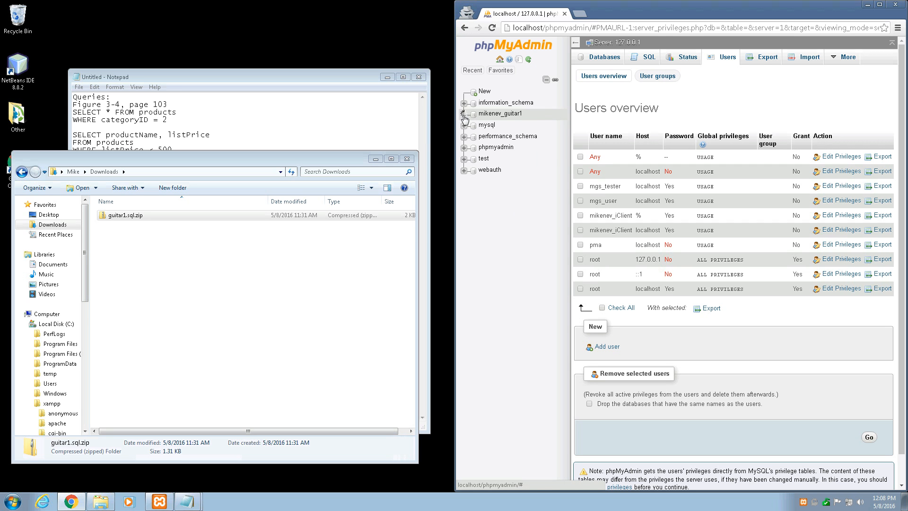
Expand mikenev_guitar1 in the navigation tree to list categories, orders and products.
left_click(463, 114)
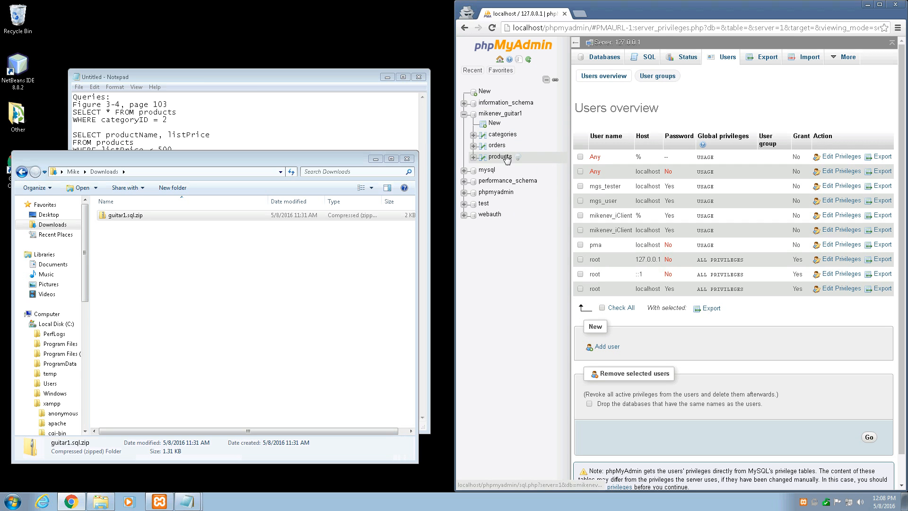
mouse_move(495, 282)
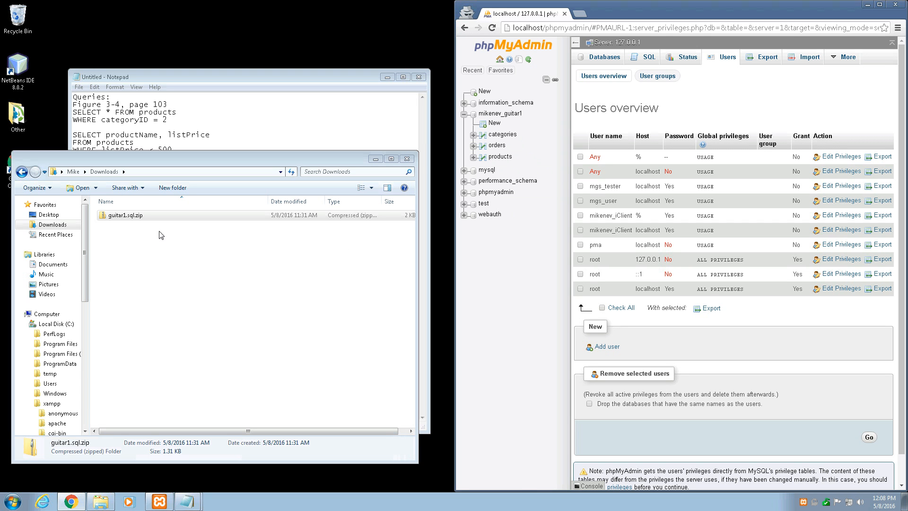
left_click(123, 215)
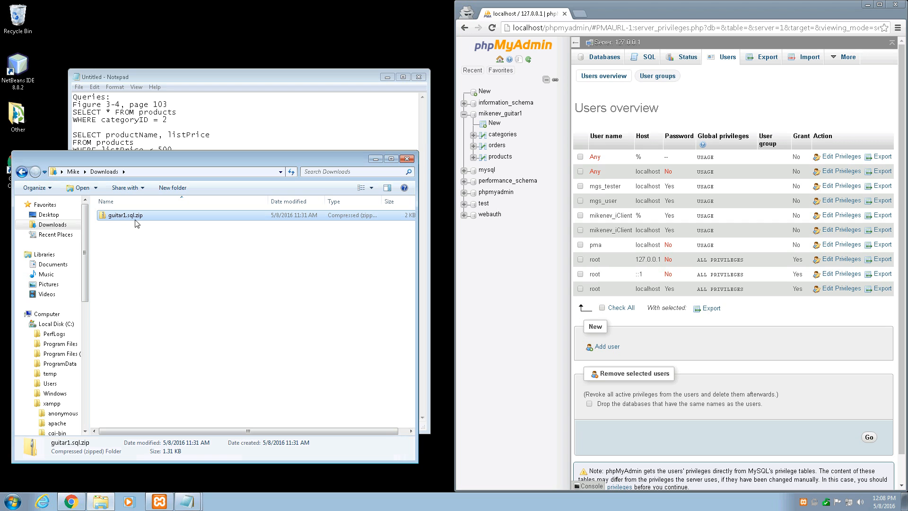
mouse_move(139, 223)
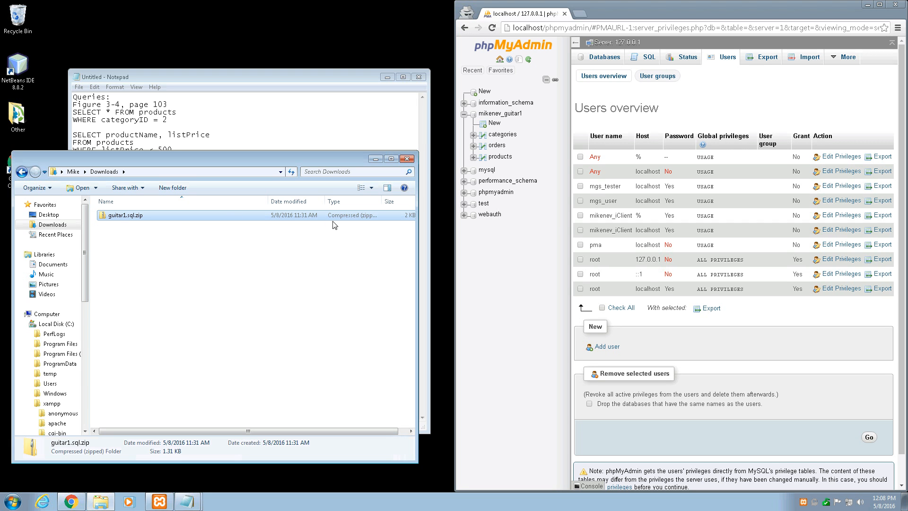
mouse_move(120, 224)
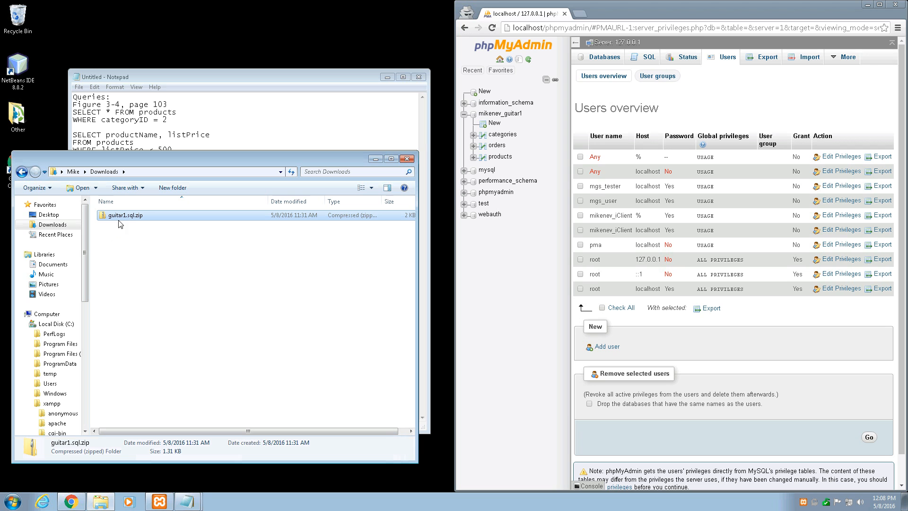
mouse_move(335, 230)
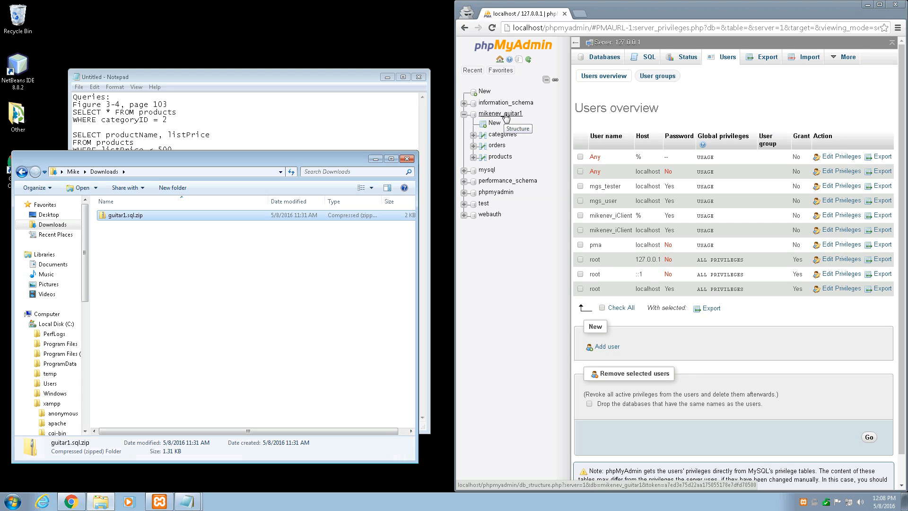
mouse_move(512, 120)
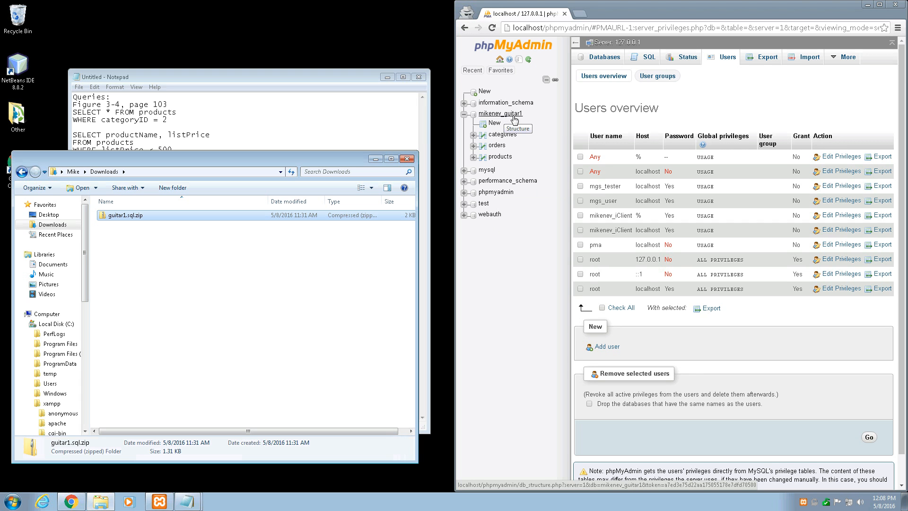
left_click(502, 134)
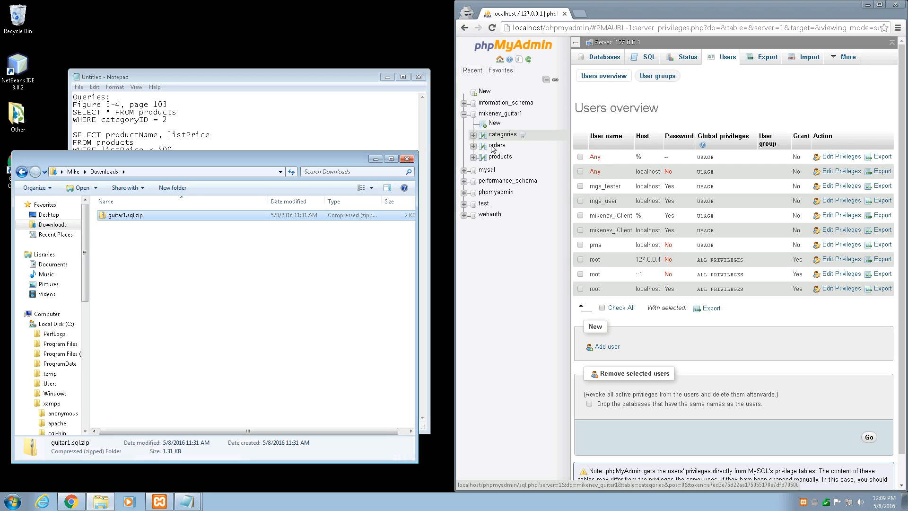
mouse_move(497, 138)
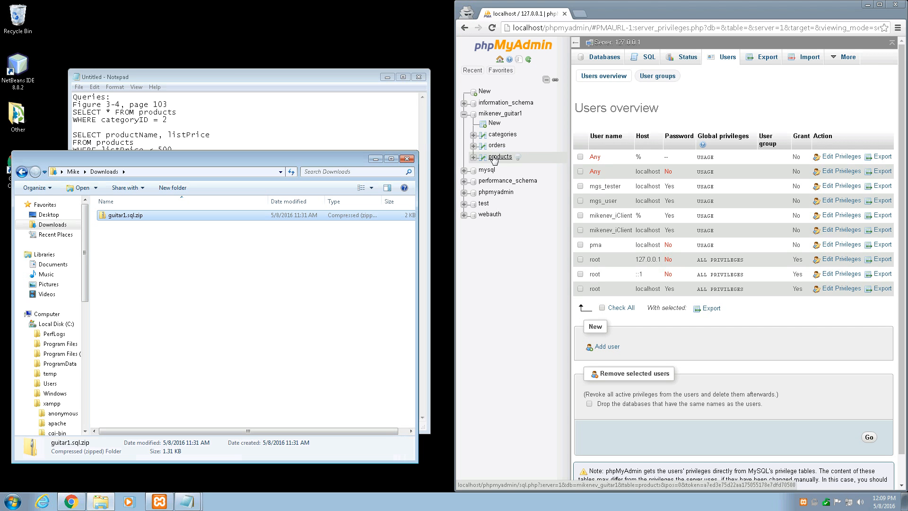
Browse the products table's 10 rows, including Fender Stratocaster and Gibson Les Paul.
left_click(498, 156)
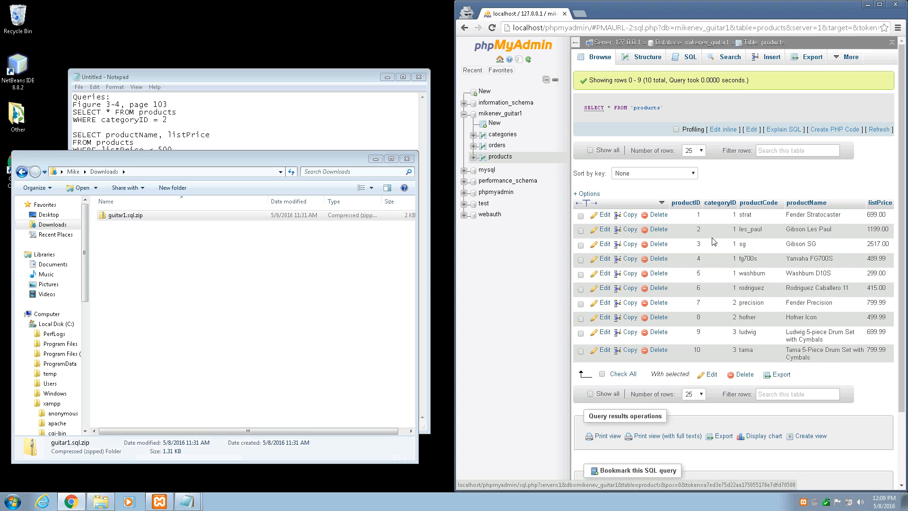
mouse_move(559, 295)
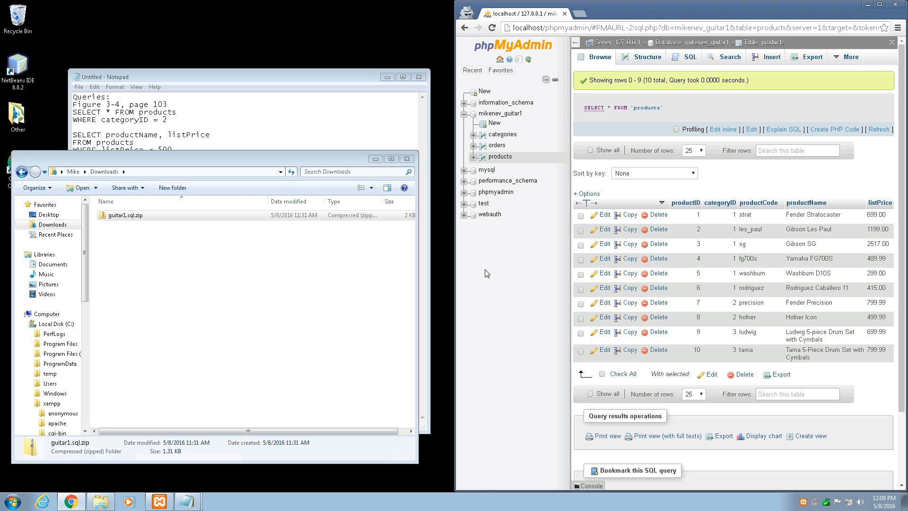
left_click(500, 114)
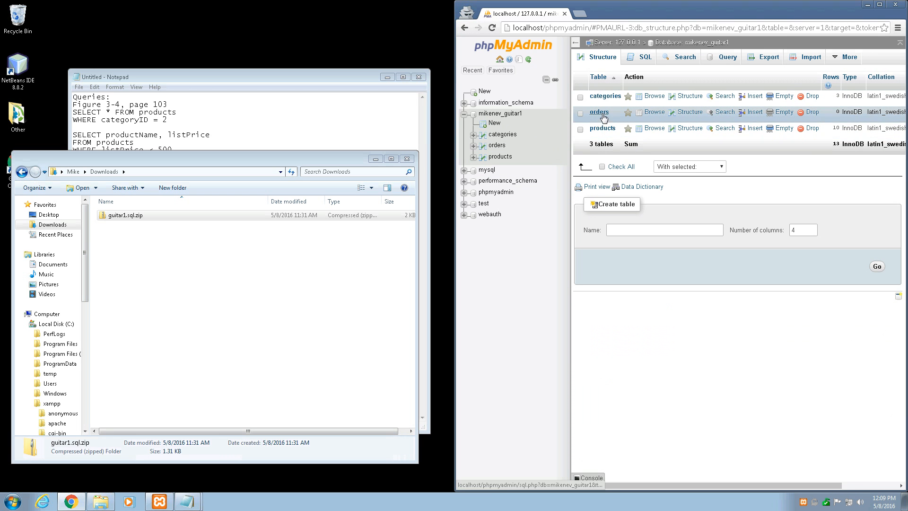
mouse_move(606, 130)
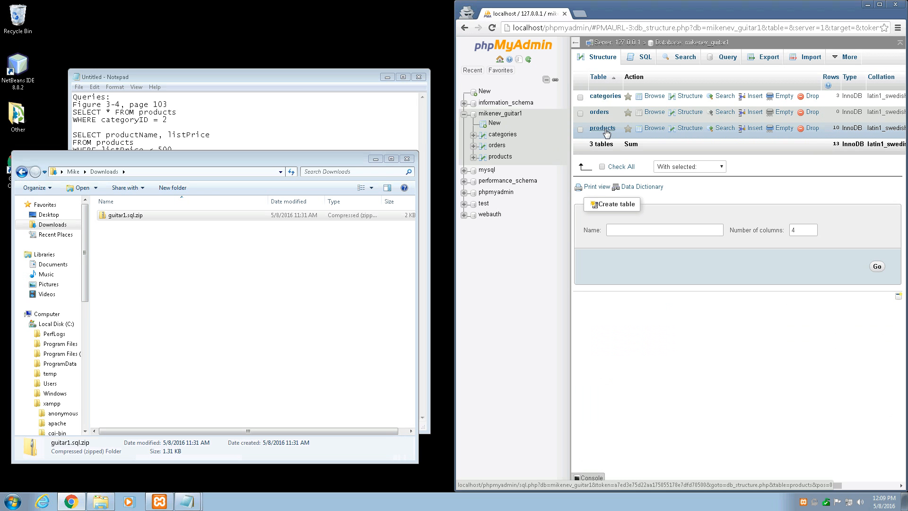
mouse_move(654, 128)
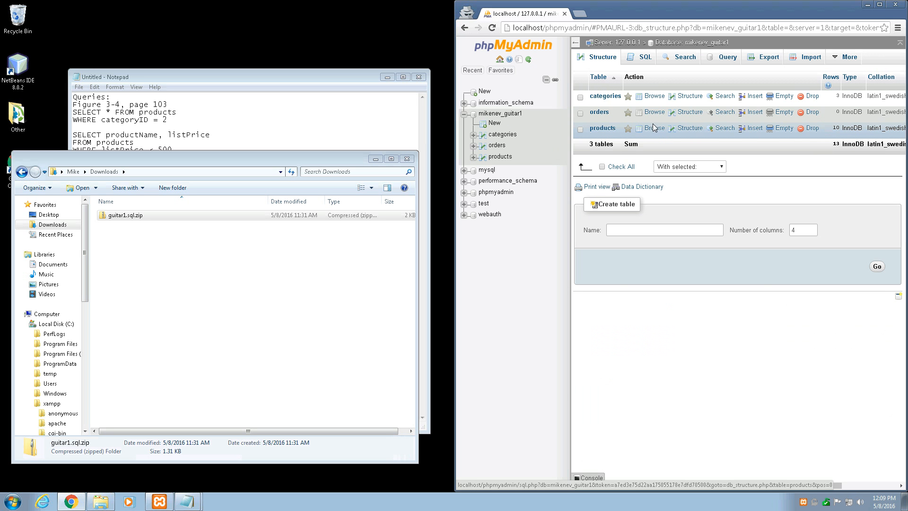
left_click(653, 127)
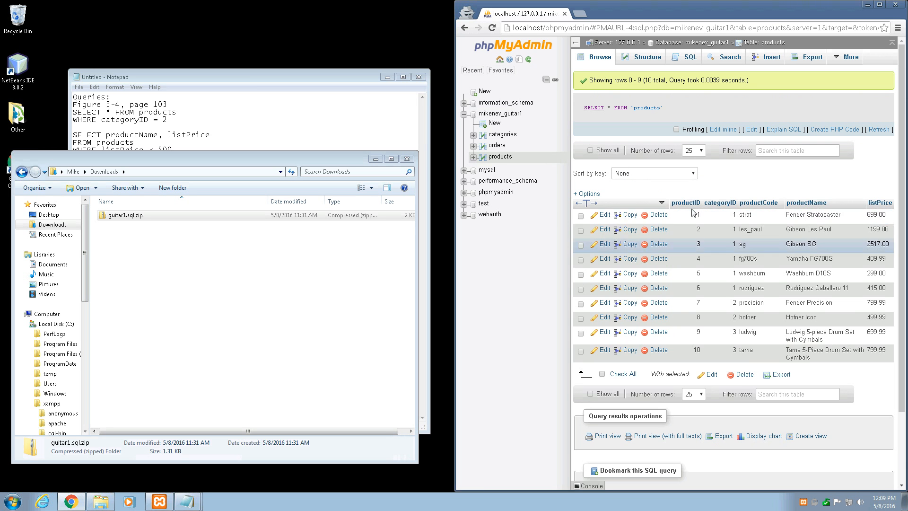
mouse_move(711, 234)
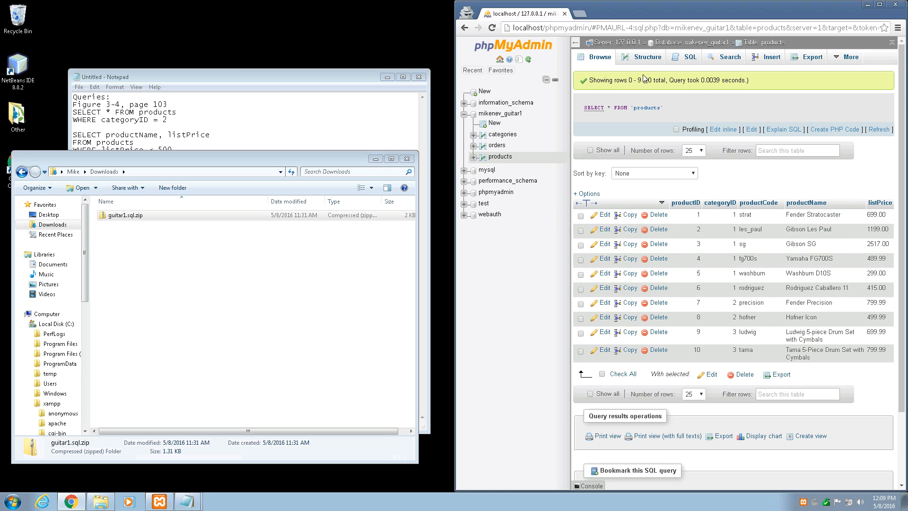
Show the products table structure with columns productID through listPrice.
left_click(646, 56)
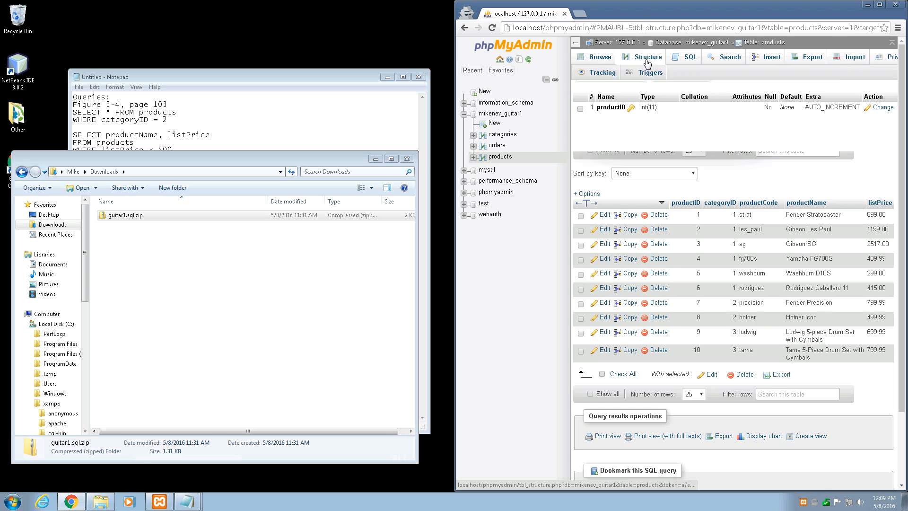
left_click(647, 57)
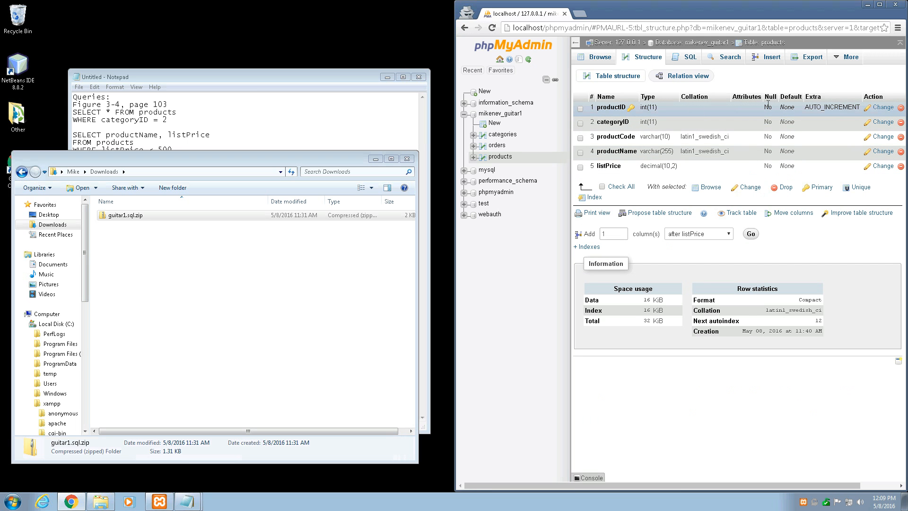
mouse_move(768, 122)
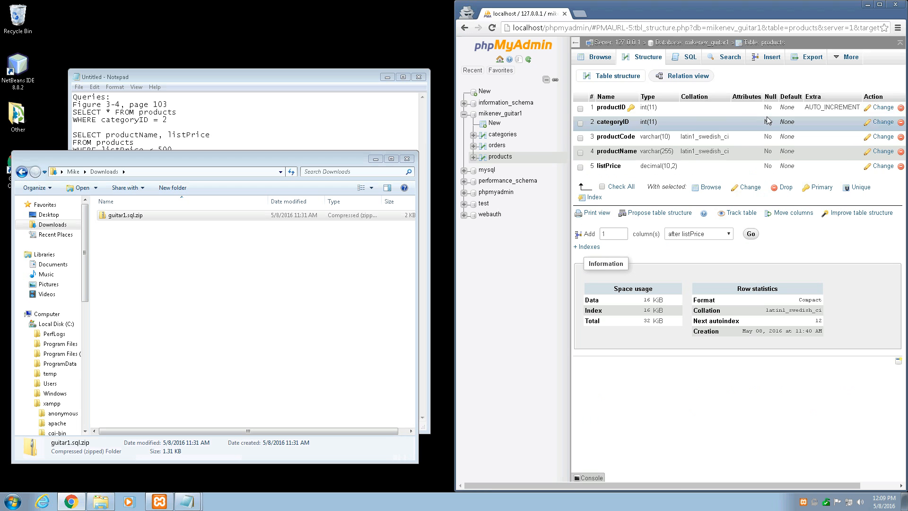
mouse_move(767, 168)
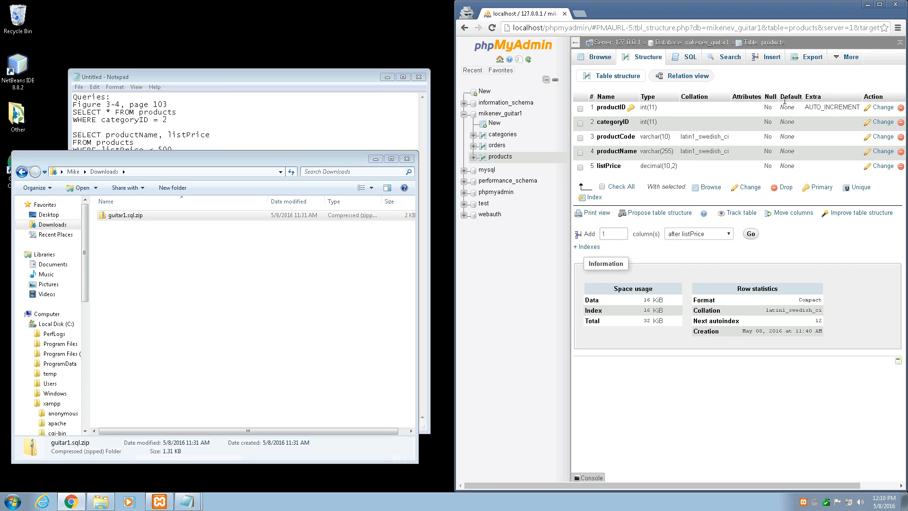
mouse_move(787, 120)
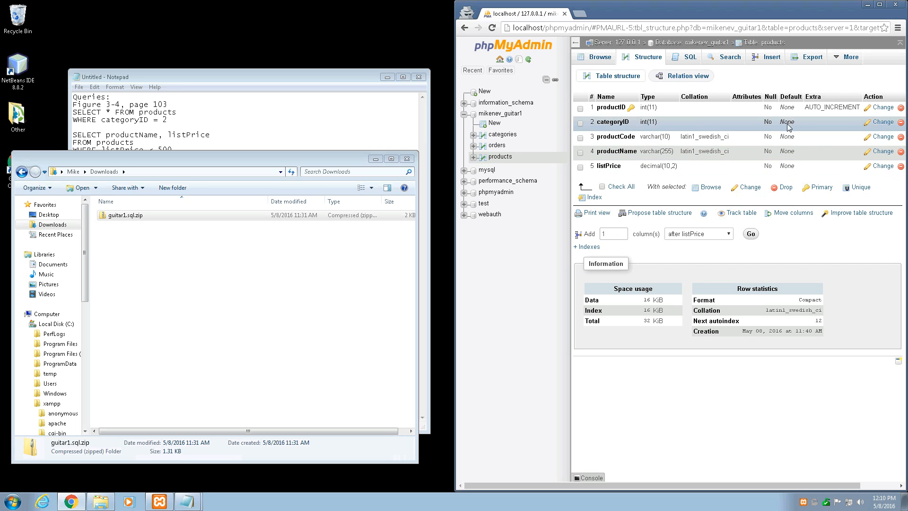
mouse_move(781, 110)
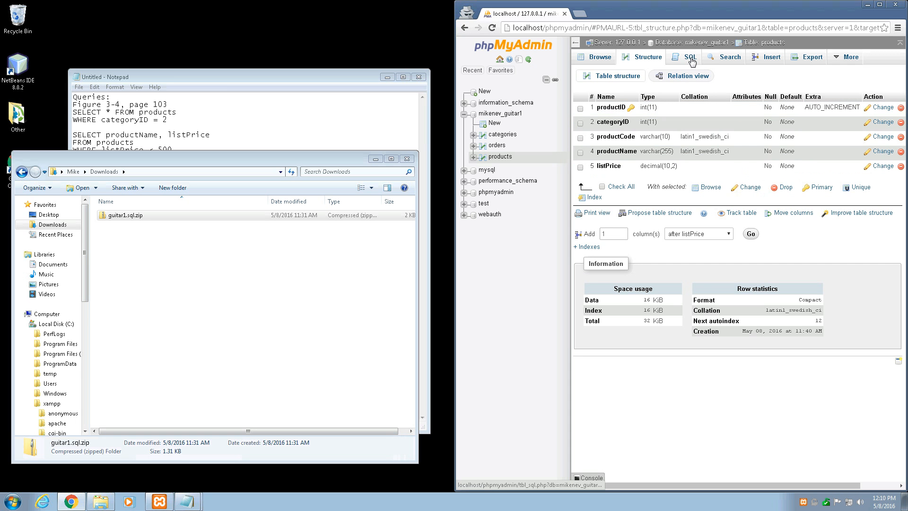
Run the categoryID = 2 query, returning Fender Precision and Hofner Icon.
left_click(691, 57)
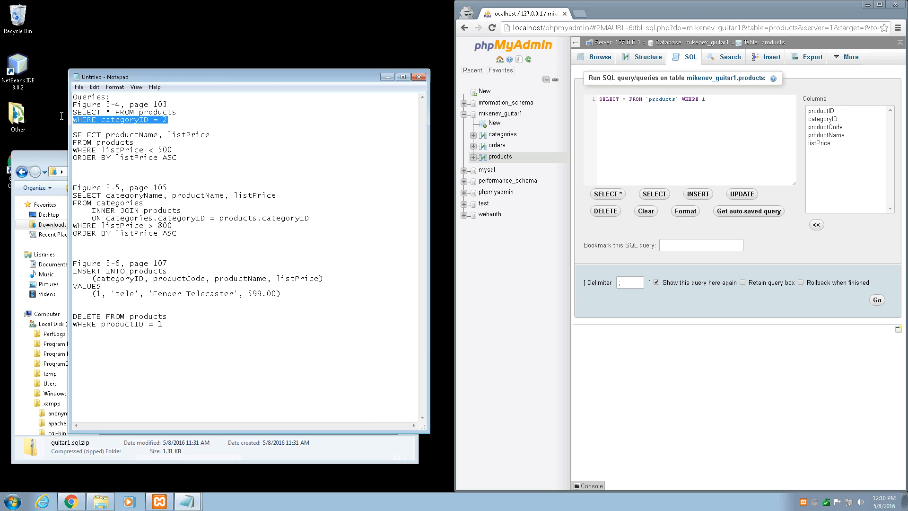
left_click_drag(166, 120, 71, 112)
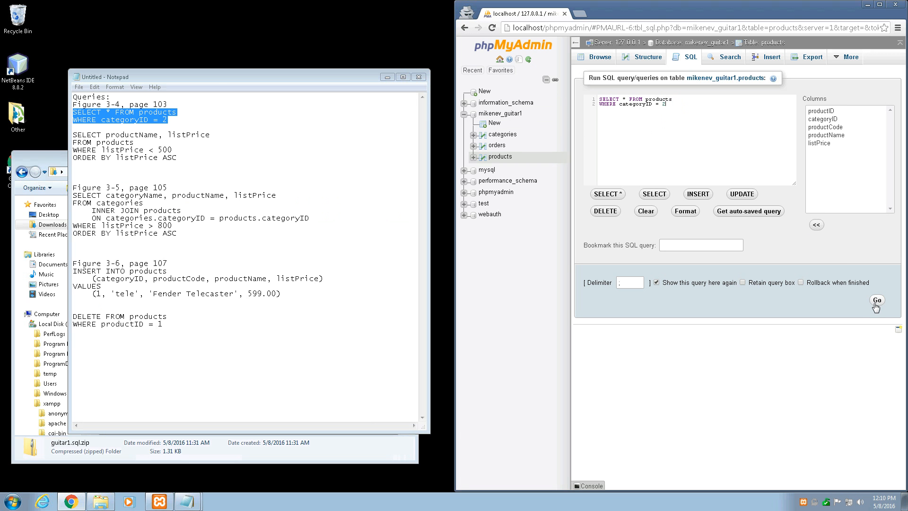
left_click(878, 300)
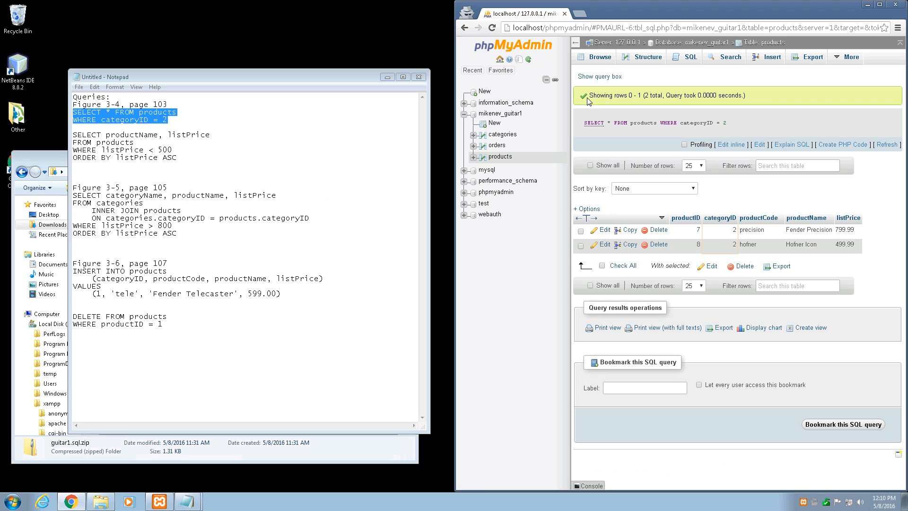
mouse_move(655, 256)
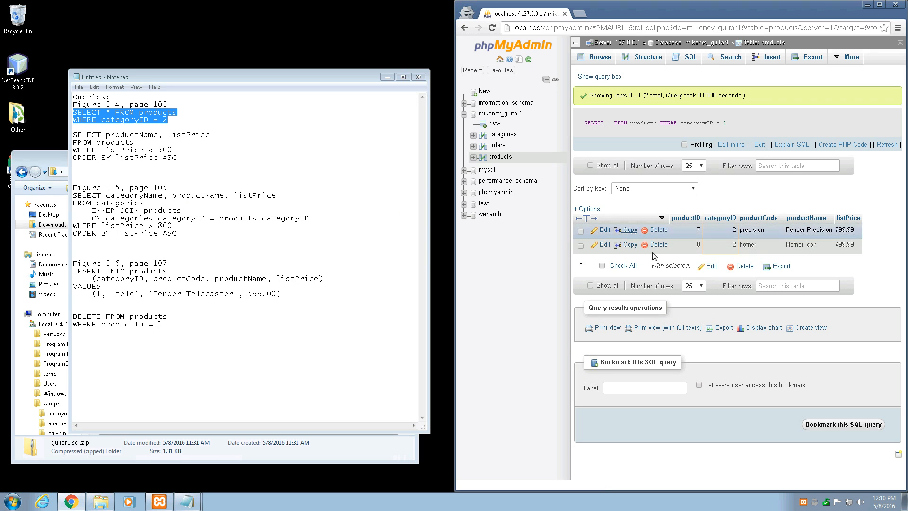
mouse_move(661, 218)
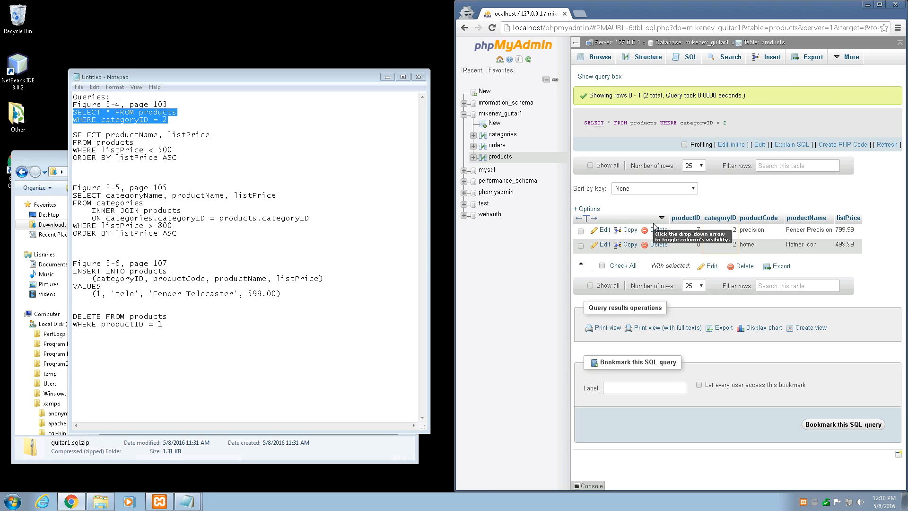
mouse_move(633, 164)
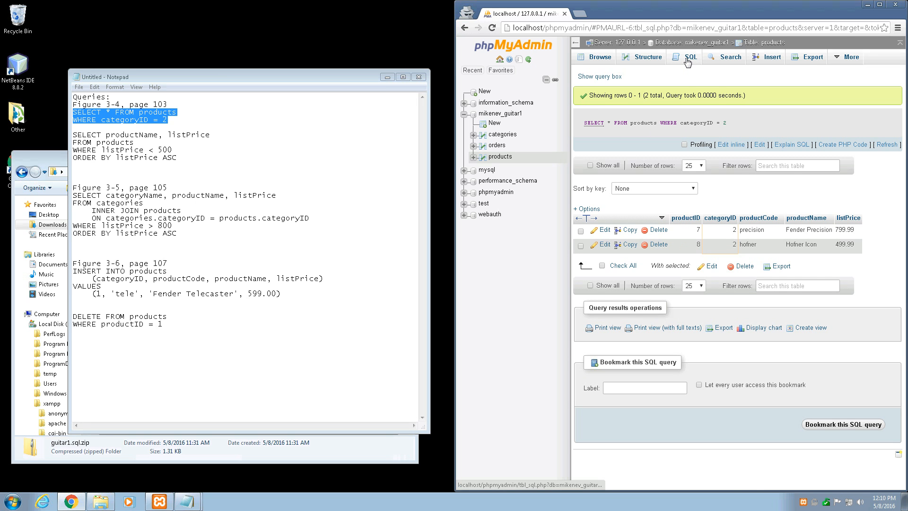
Run the listPrice < 500 query ordered by price, returning four rows from Washburn D10S at 299.00.
left_click(691, 57)
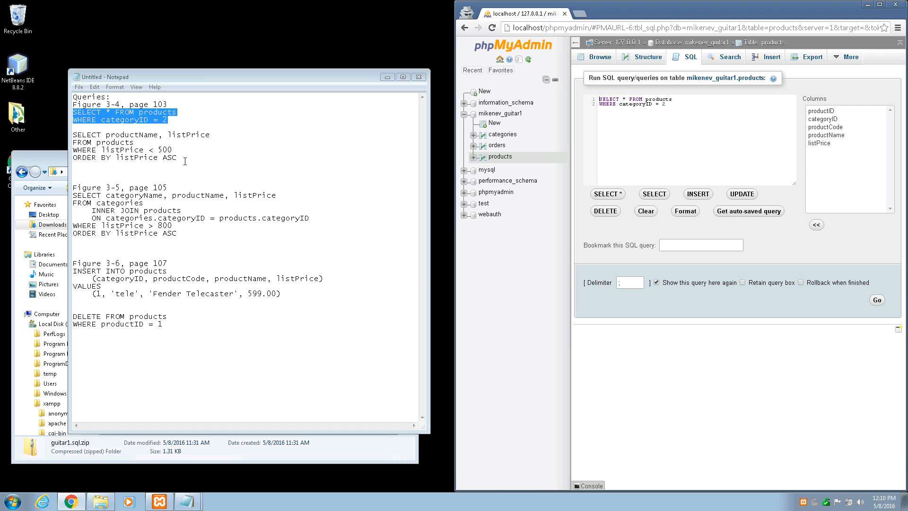
left_click_drag(72, 135, 178, 157)
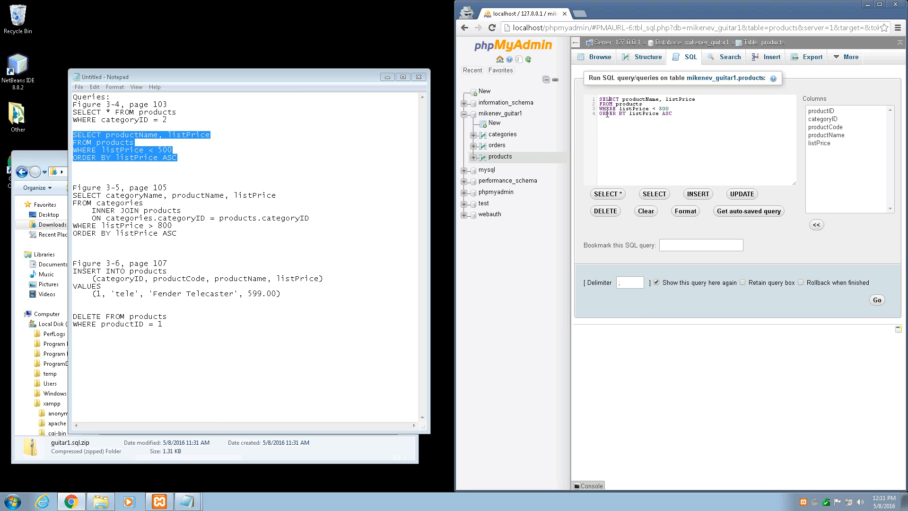
mouse_move(694, 158)
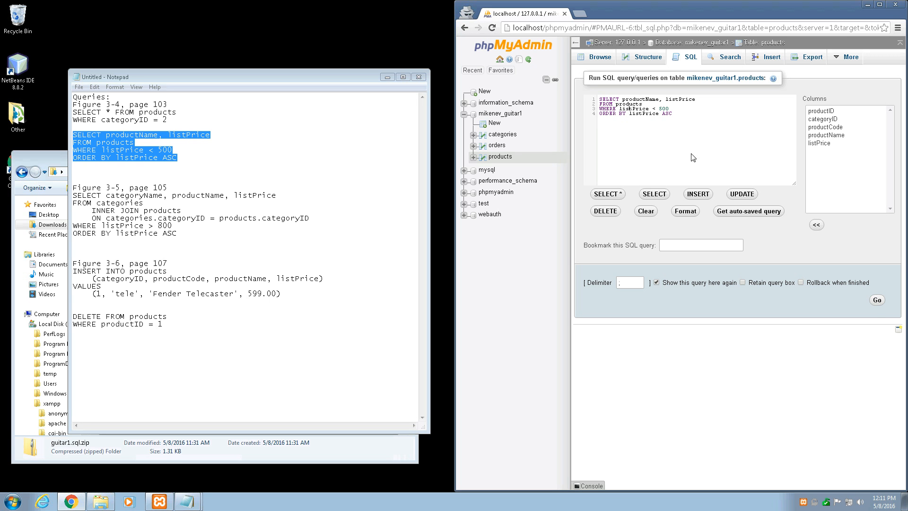
left_click(878, 300)
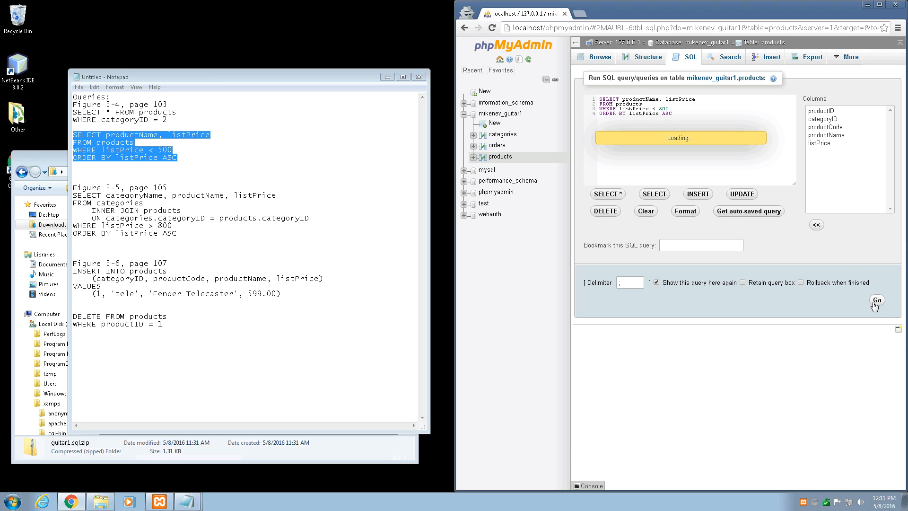
left_click(877, 300)
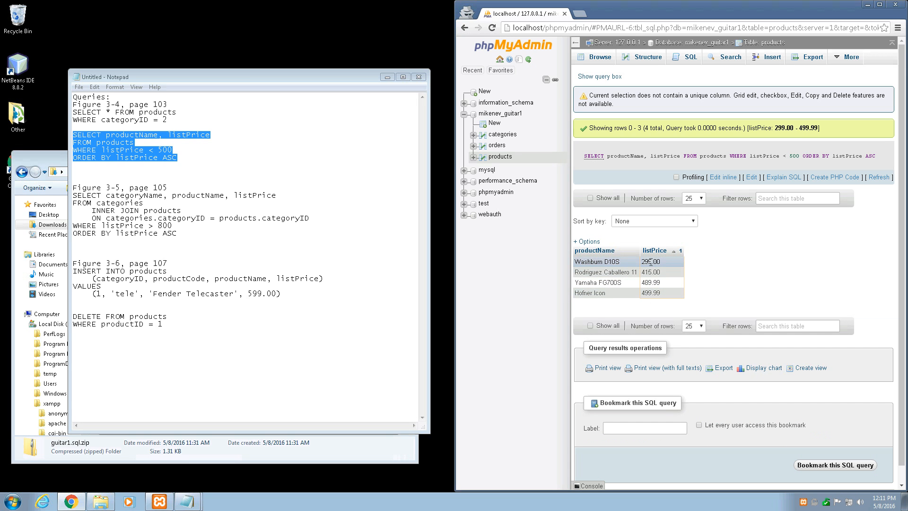
mouse_move(771, 105)
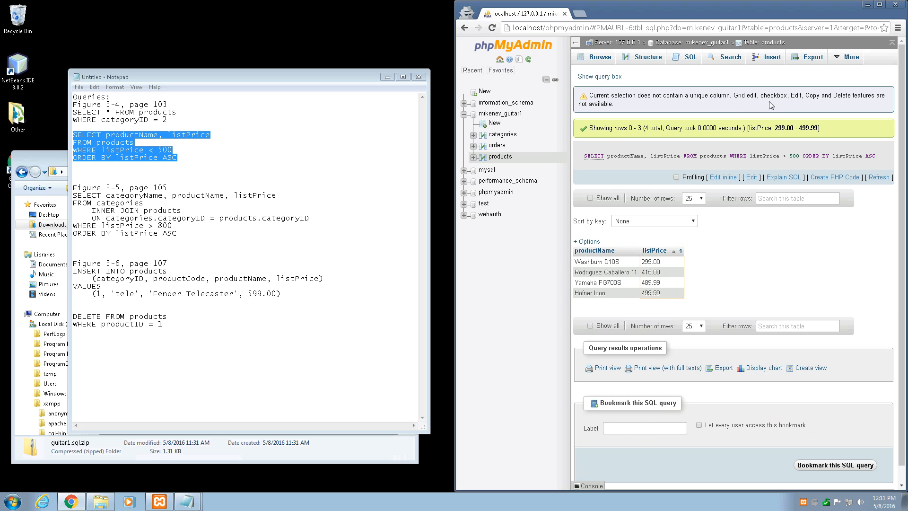
left_click(691, 57)
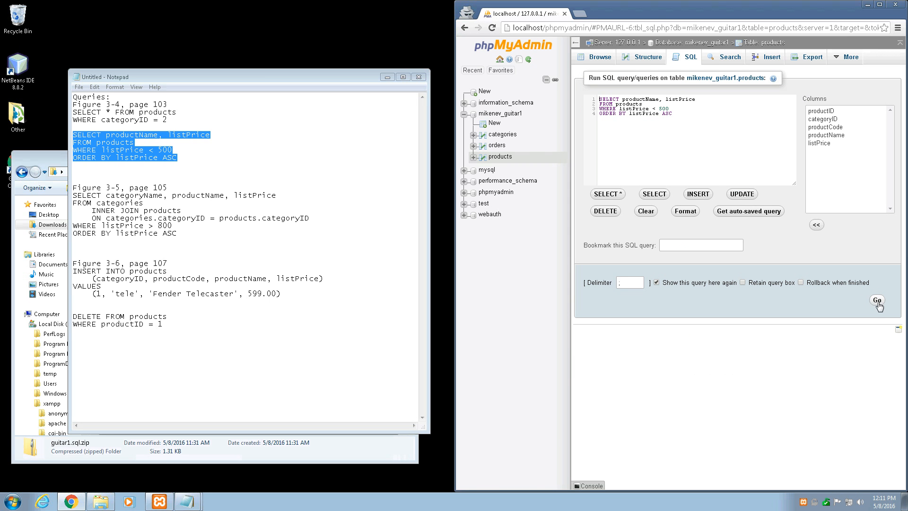
left_click(877, 300)
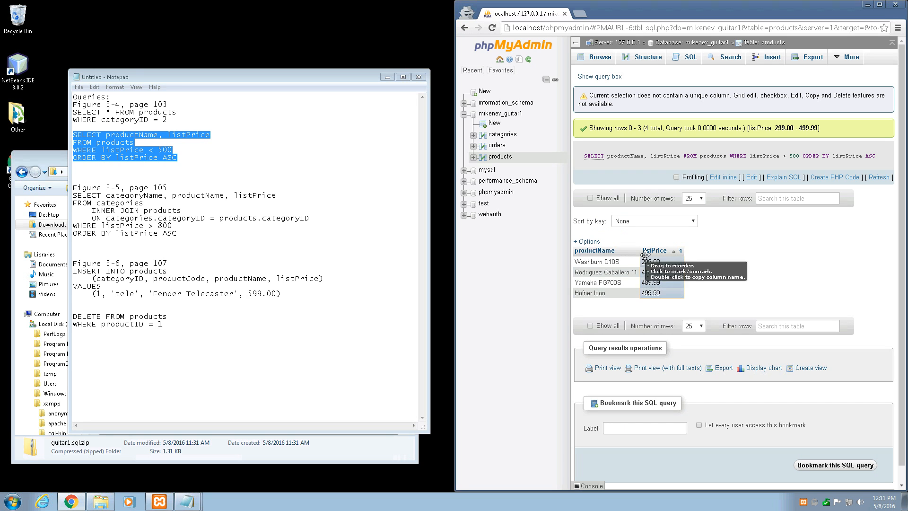
mouse_move(729, 290)
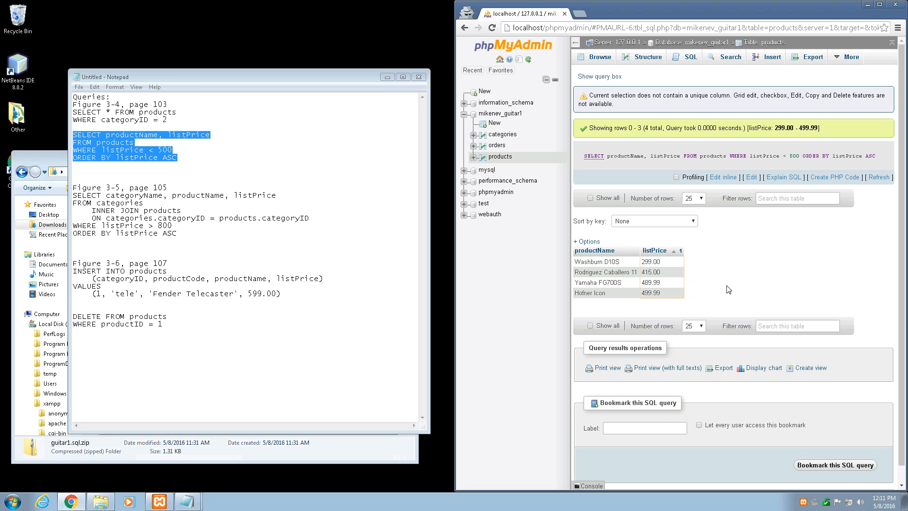
mouse_move(751, 180)
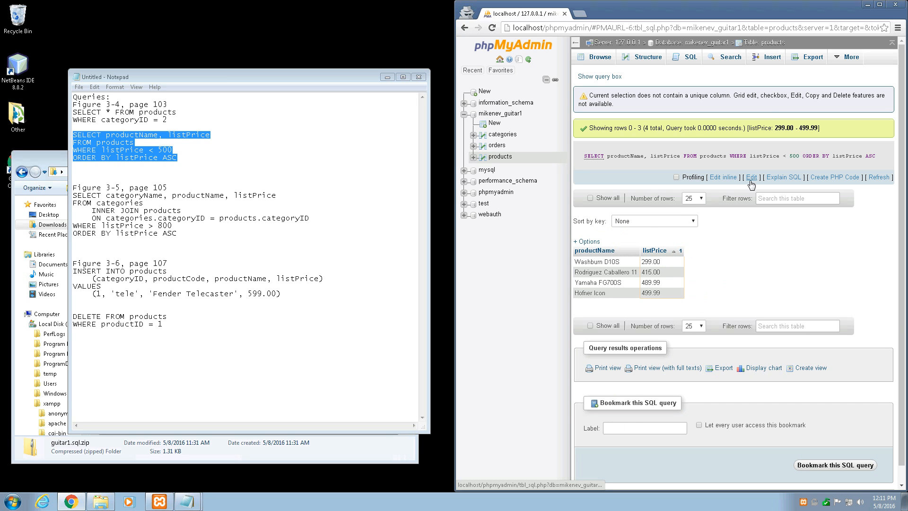
Run the categories-products join for listPrice > 800, returning Gibson Les Paul and Gibson SG.
left_click(751, 177)
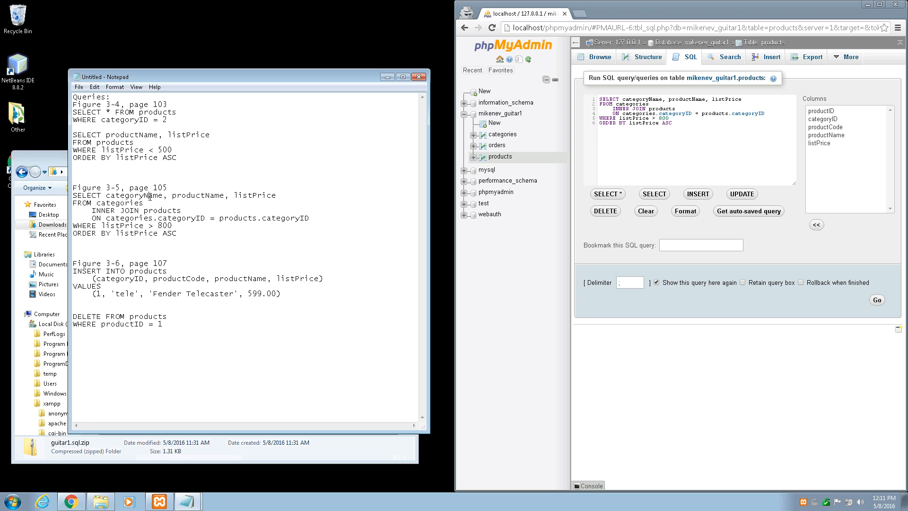
double_click(128, 195)
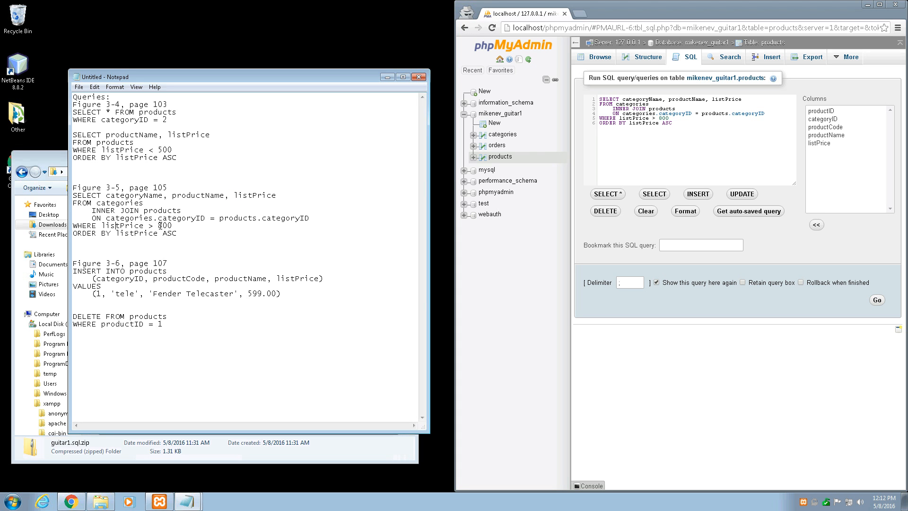
mouse_move(570, 176)
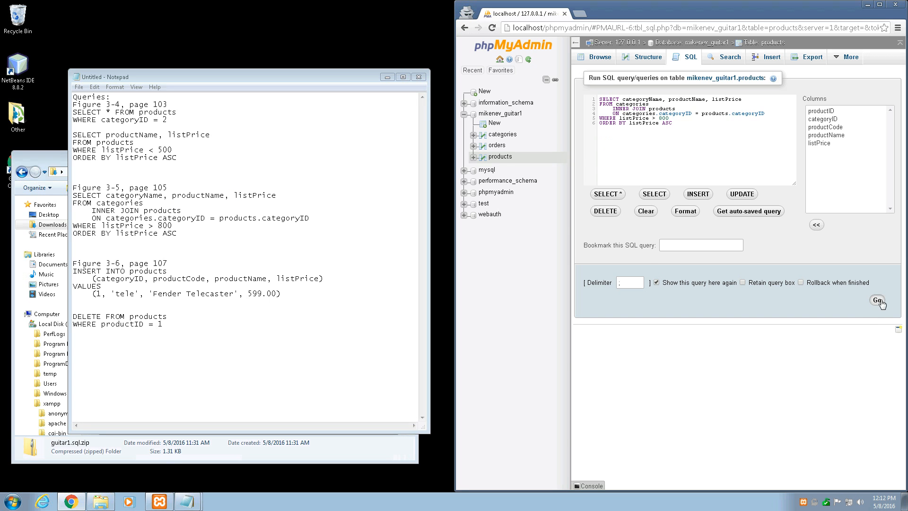
left_click(879, 301)
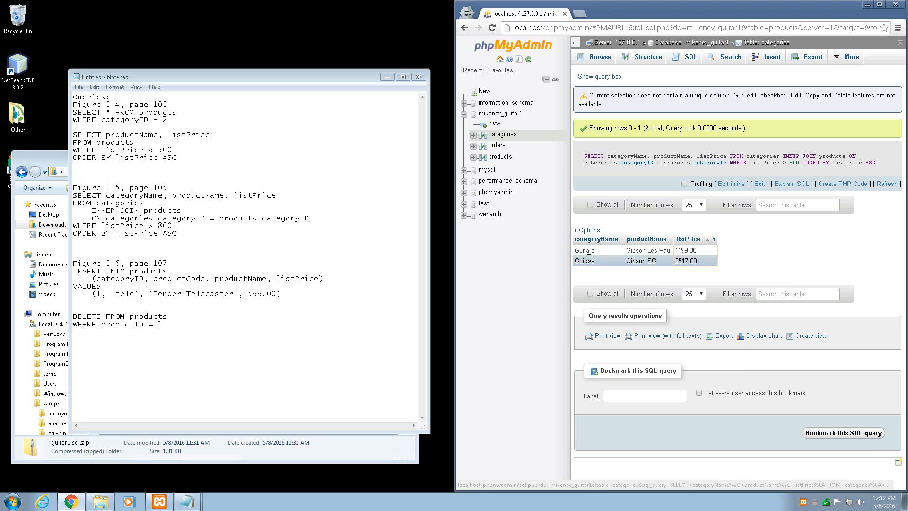
mouse_move(647, 239)
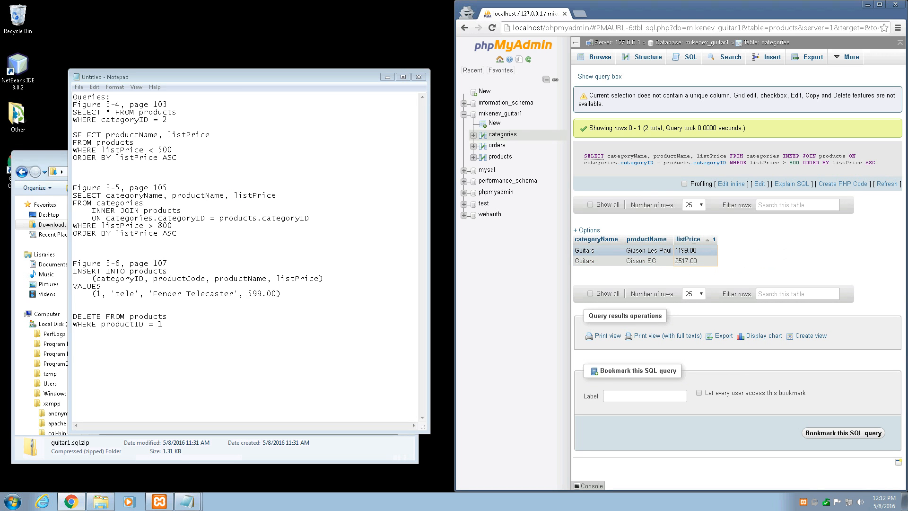
mouse_move(774, 184)
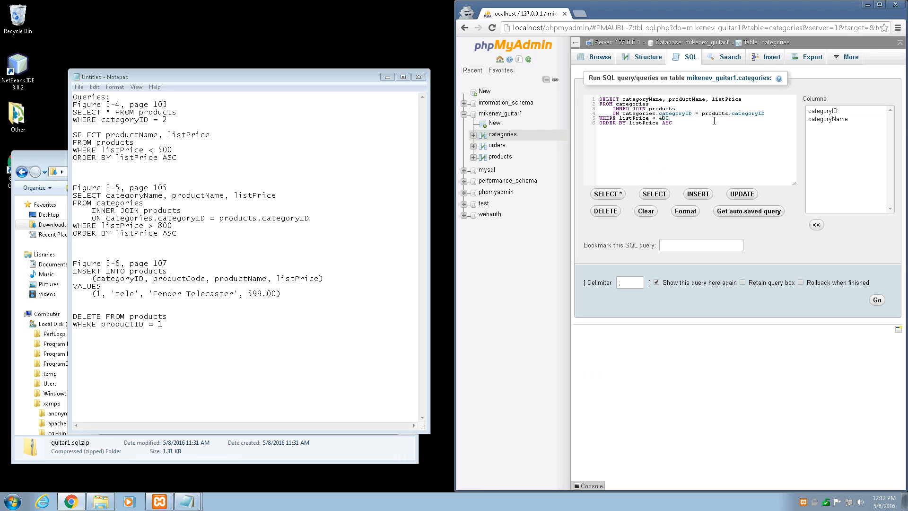
Rerun the join for listPrice < 400, returning only Washburn D10S at 299.00.
left_click(876, 300)
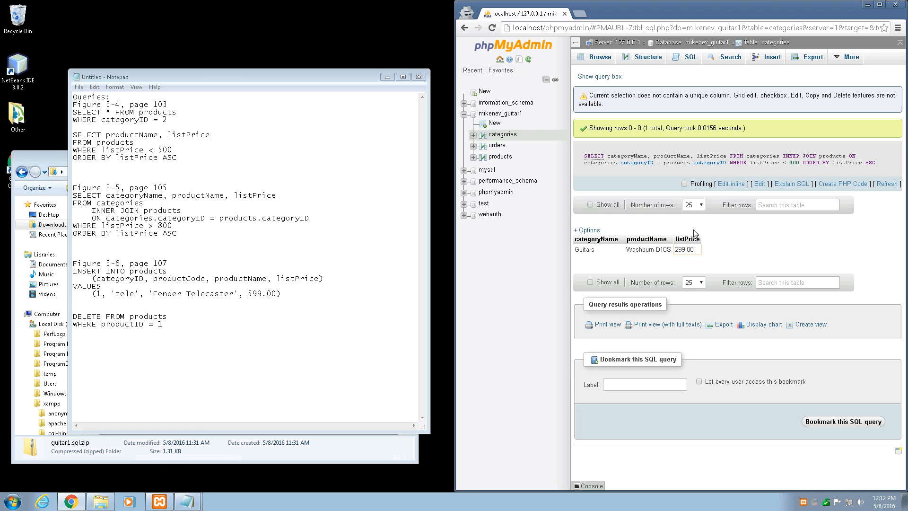
mouse_move(637, 248)
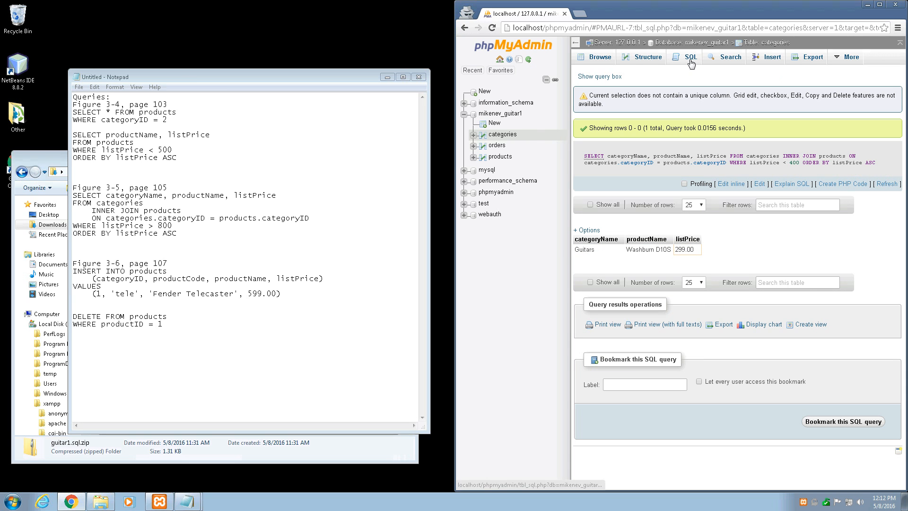
mouse_move(760, 190)
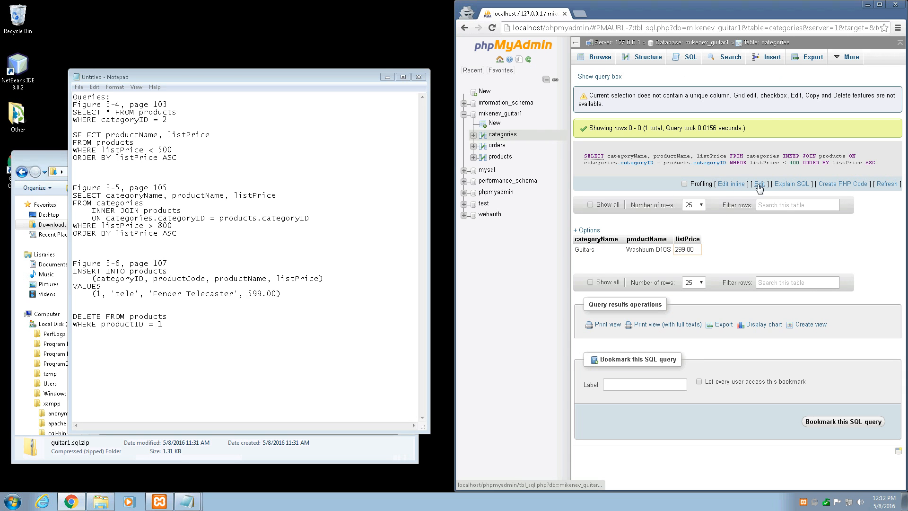
Insert Fender Telecaster (code tele, category 1, price 599.00) into products as row id 12.
left_click(760, 183)
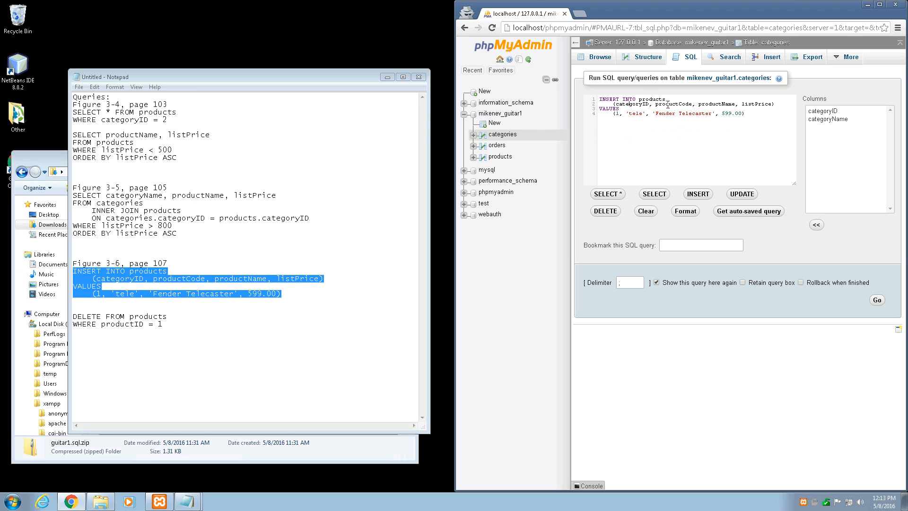
mouse_move(747, 107)
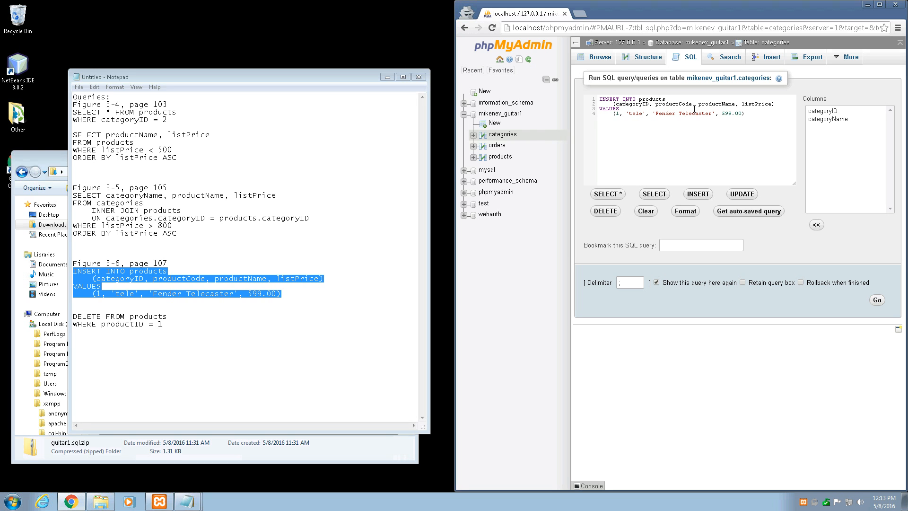
mouse_move(758, 105)
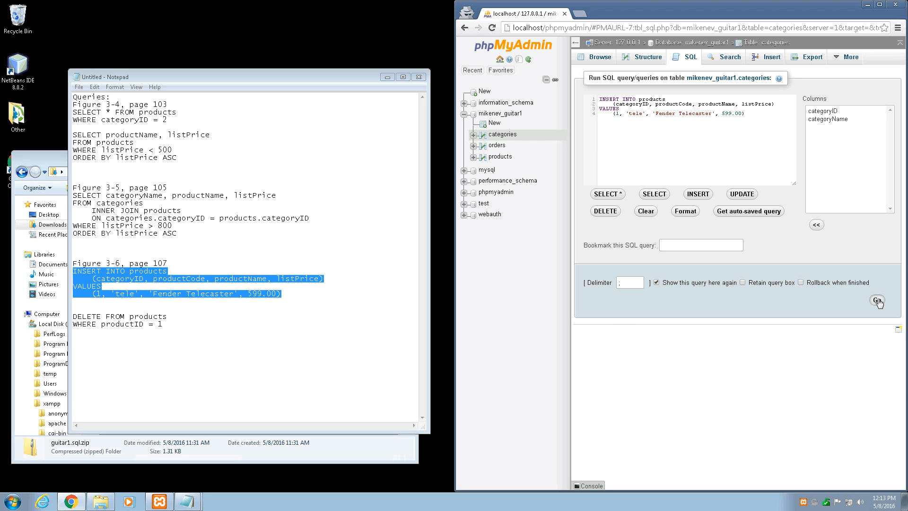
left_click(877, 301)
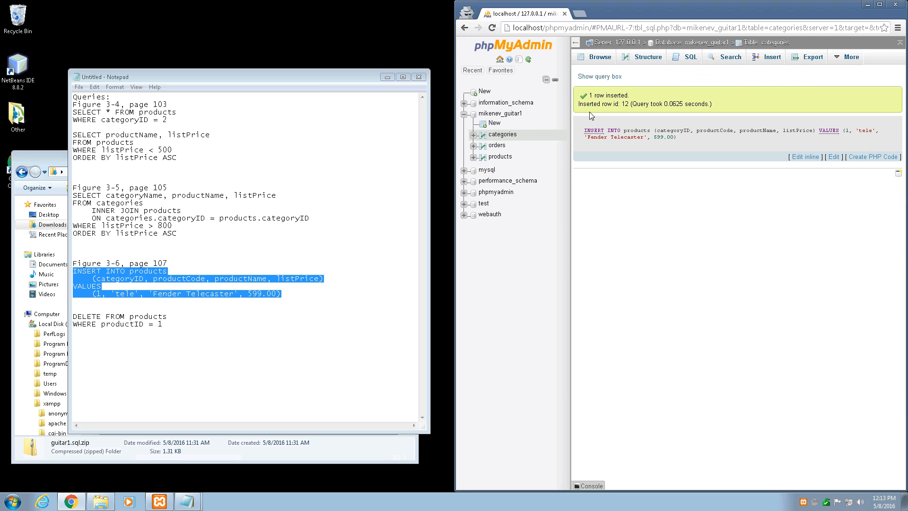
mouse_move(620, 87)
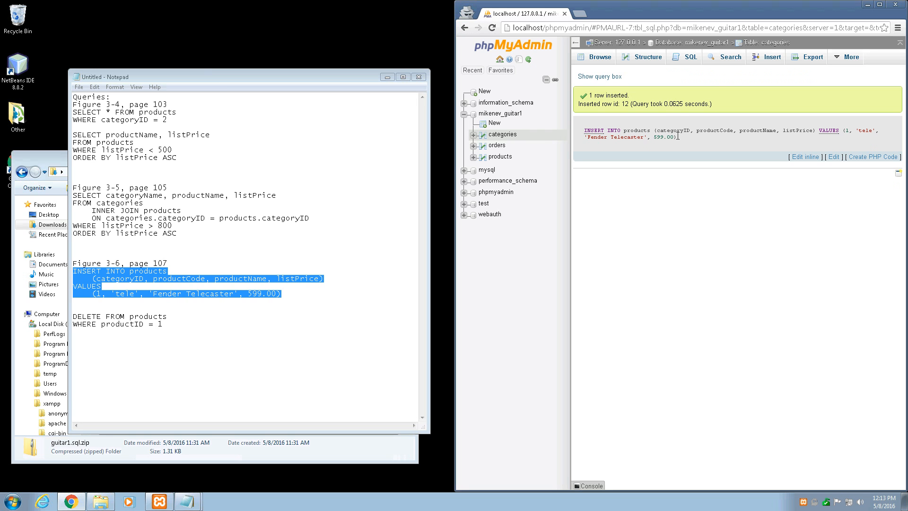
mouse_move(606, 120)
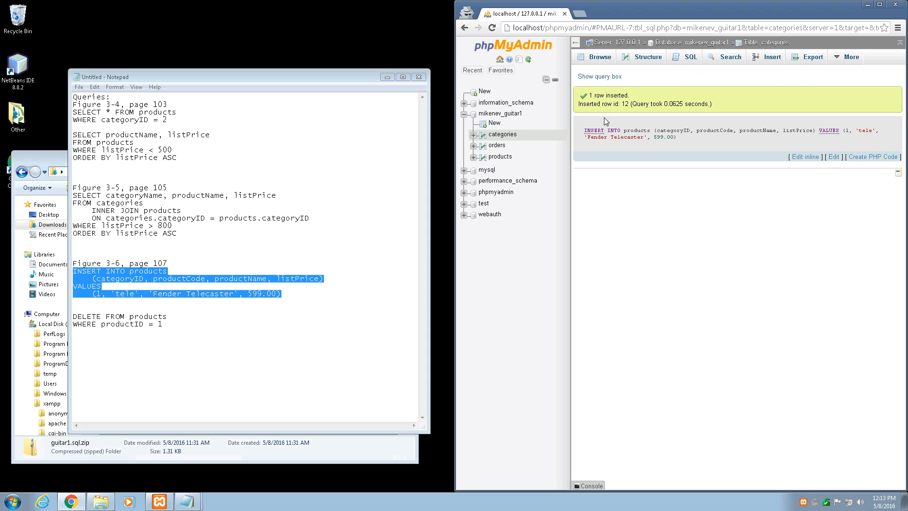
mouse_move(591, 104)
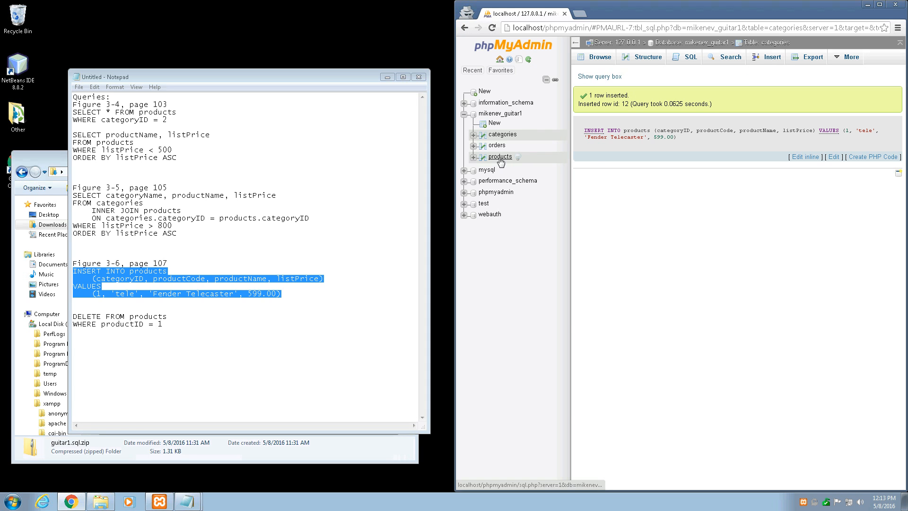
Browse products to confirm Fender Telecaster as productID 12 at 599.00 among 11 rows.
left_click(500, 156)
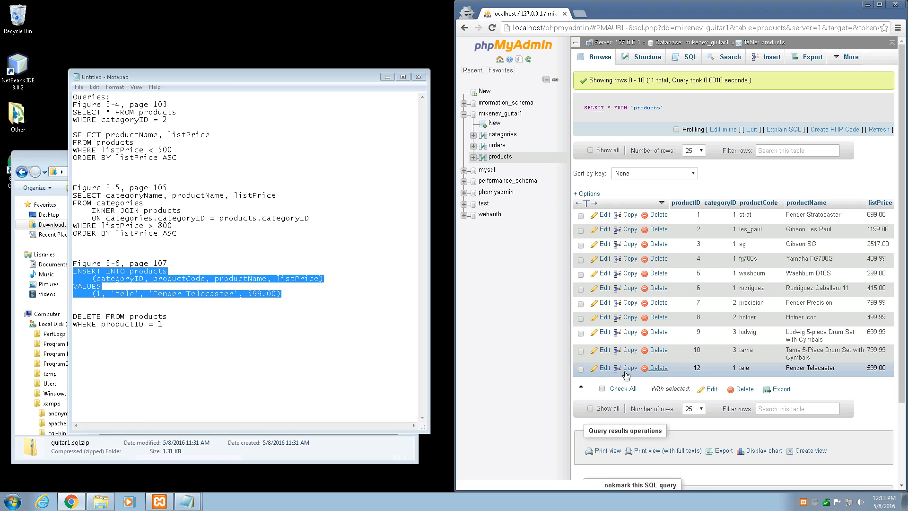
mouse_move(703, 368)
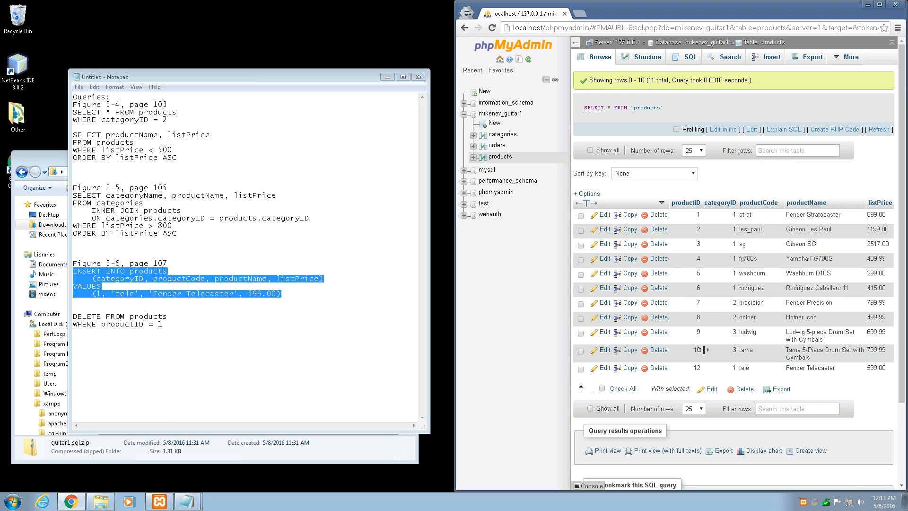
mouse_move(705, 368)
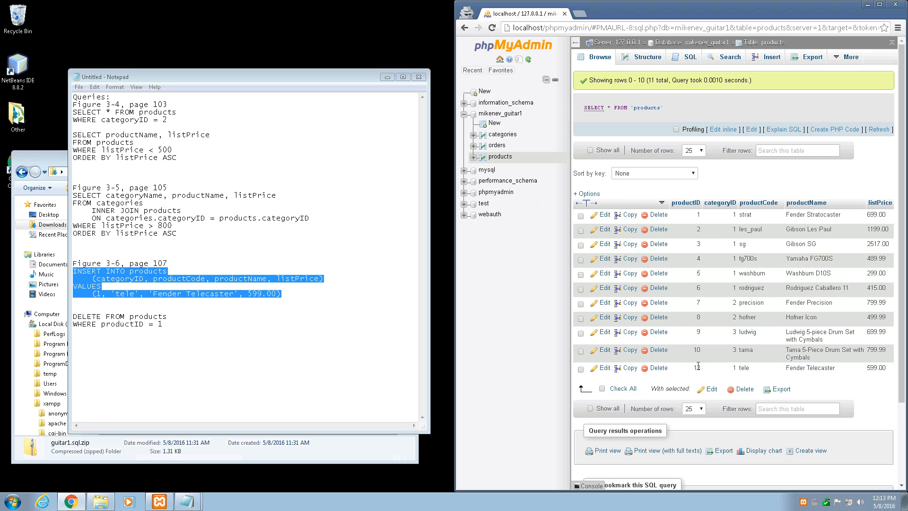
mouse_move(696, 368)
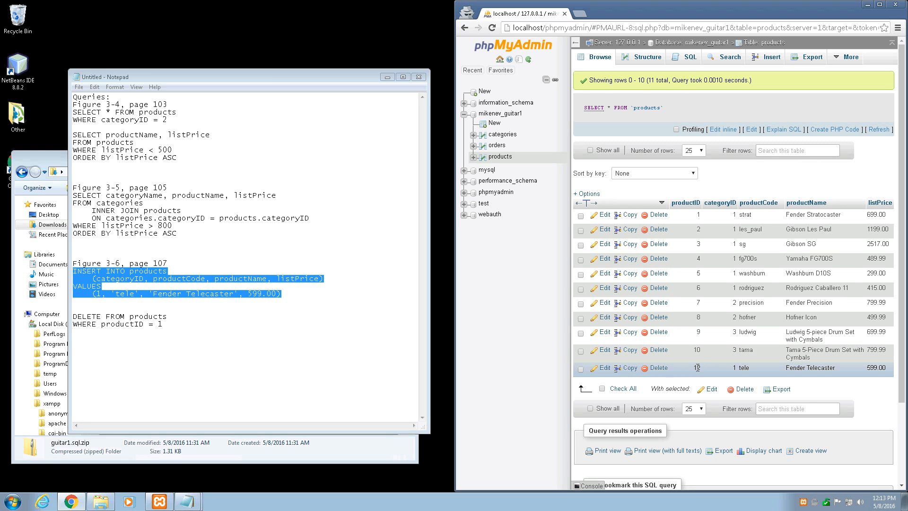
left_click(169, 324)
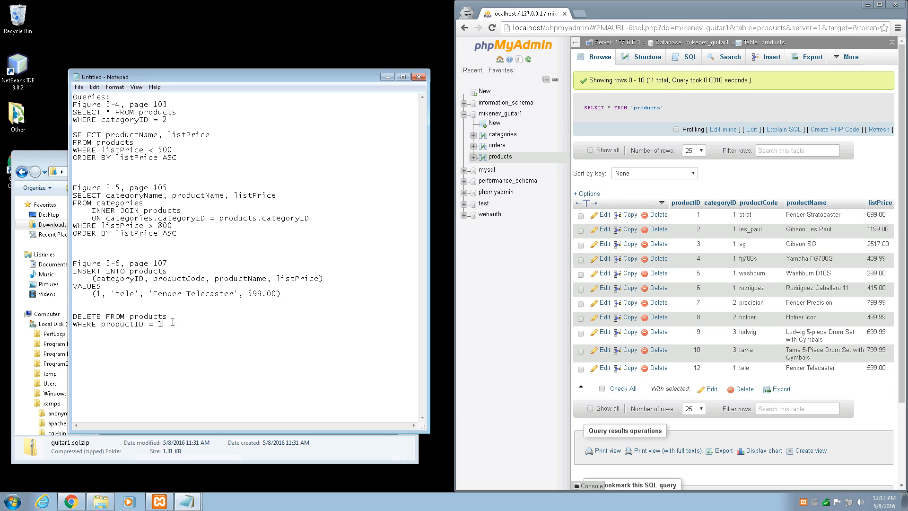
Run the DELETE query removing productID 12 from products; one row deleted.
type("2")
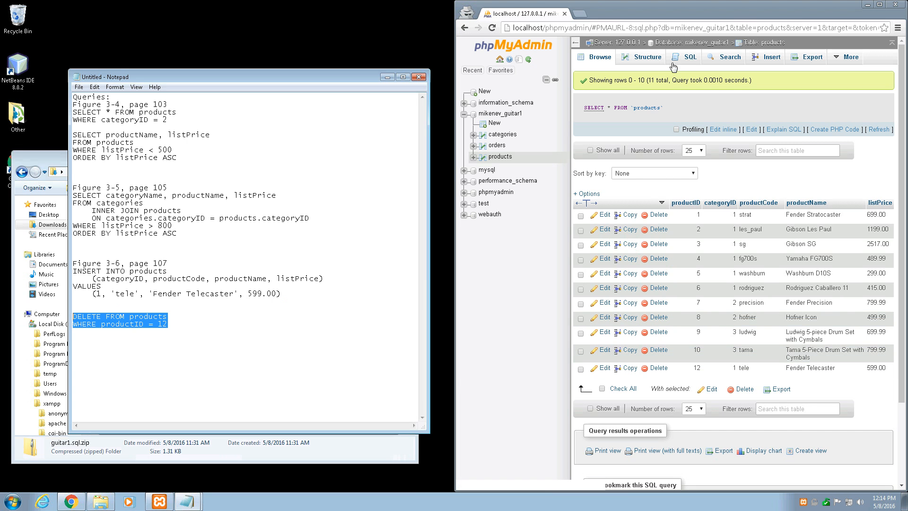
left_click(689, 57)
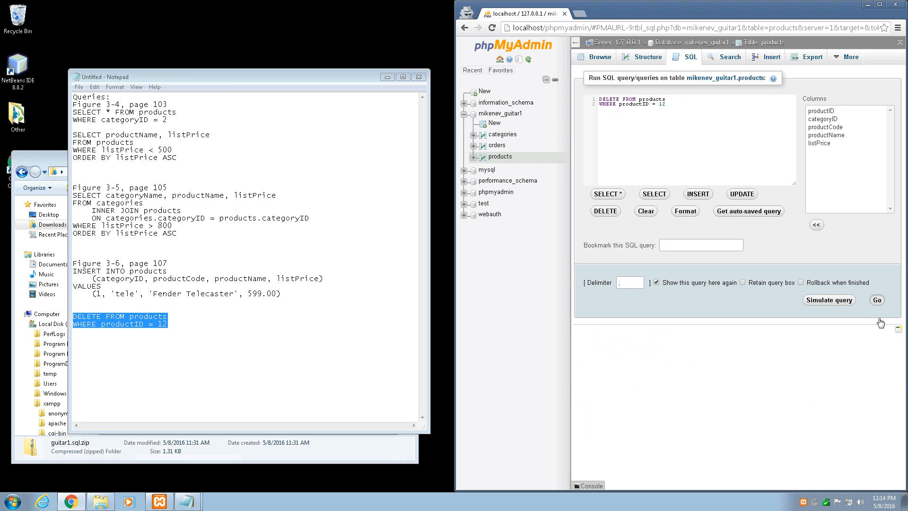
left_click(877, 300)
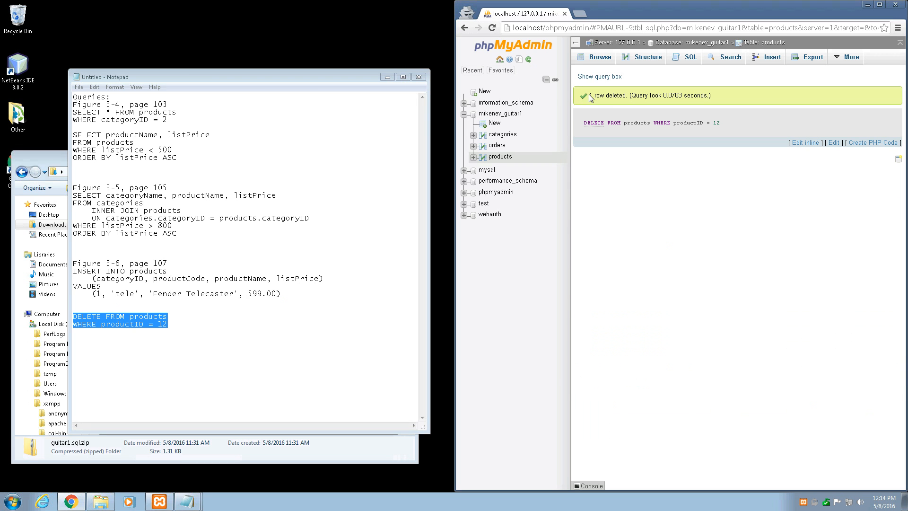
mouse_move(652, 123)
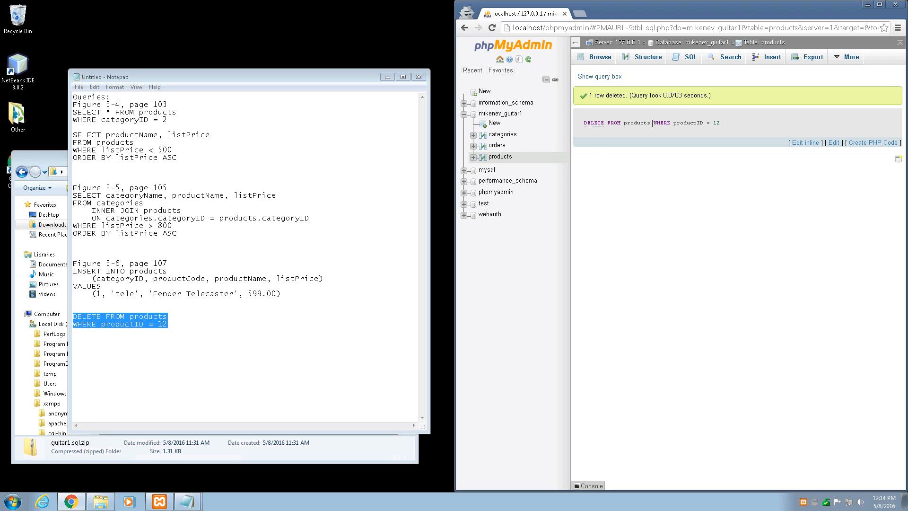
mouse_move(499, 156)
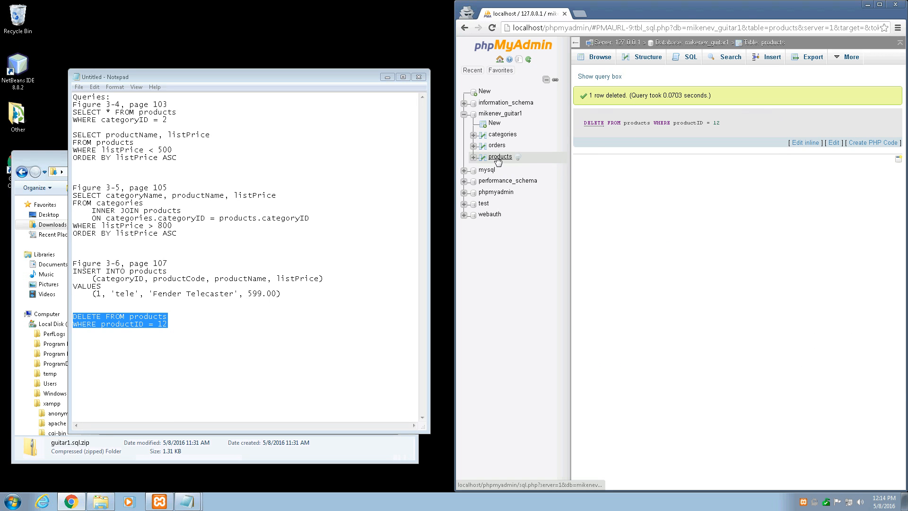
Browse products to confirm 10 rows remain, ending with Tama at productID 10.
left_click(499, 156)
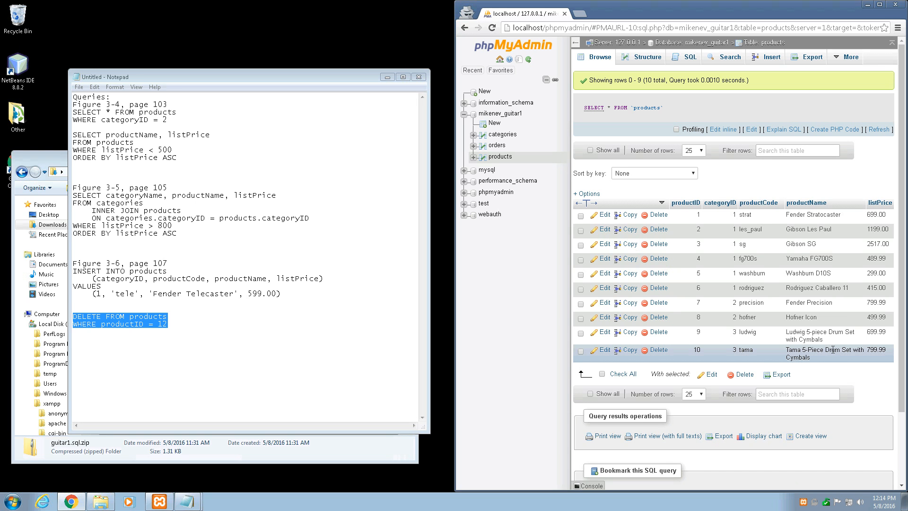
mouse_move(718, 344)
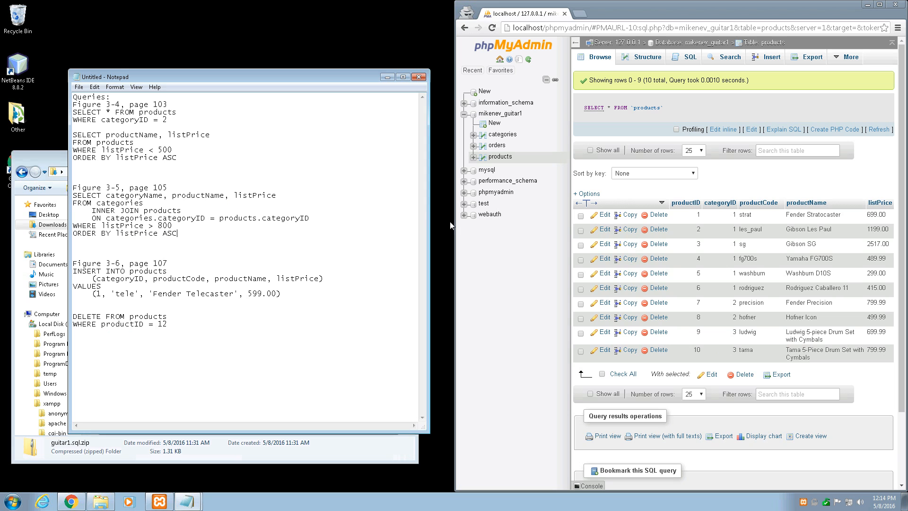
mouse_move(293, 218)
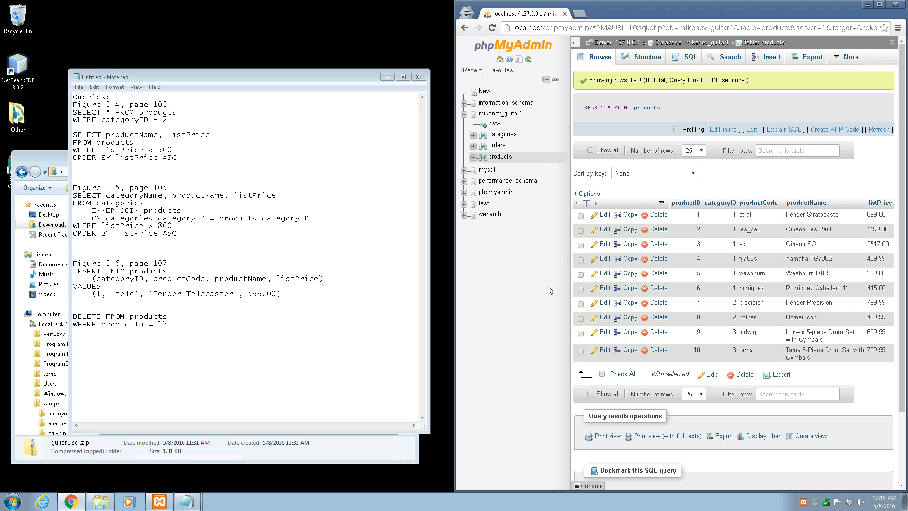
mouse_move(526, 290)
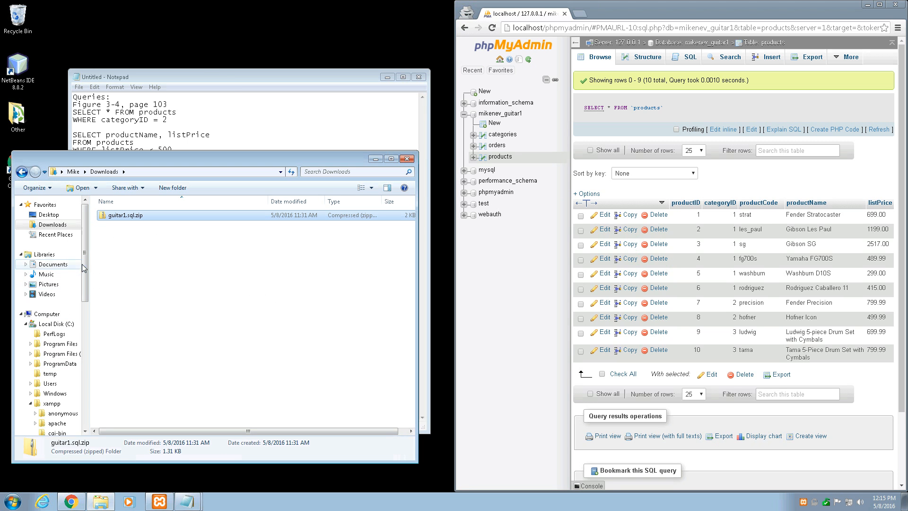
Locate config.inc.php in C:\xampp\phpMyAdmin and load it into Notepad.
scroll("down", 3)
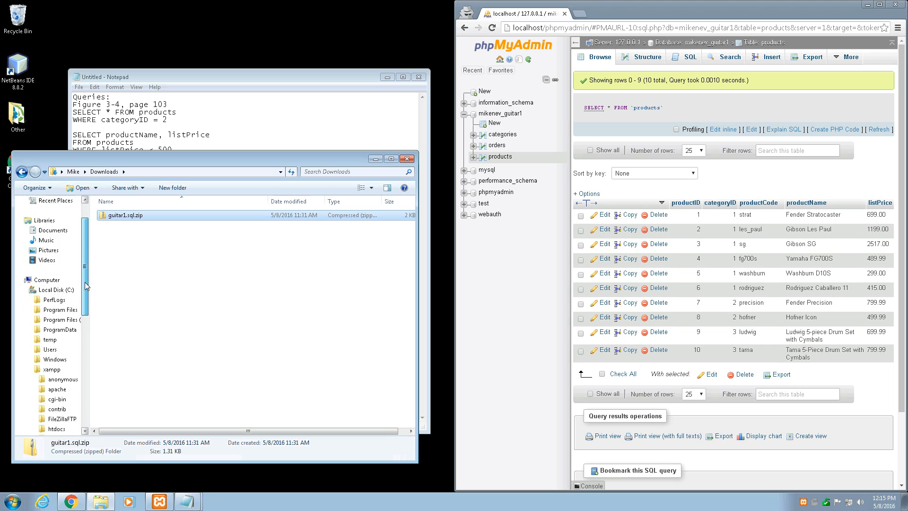
scroll("down", 3)
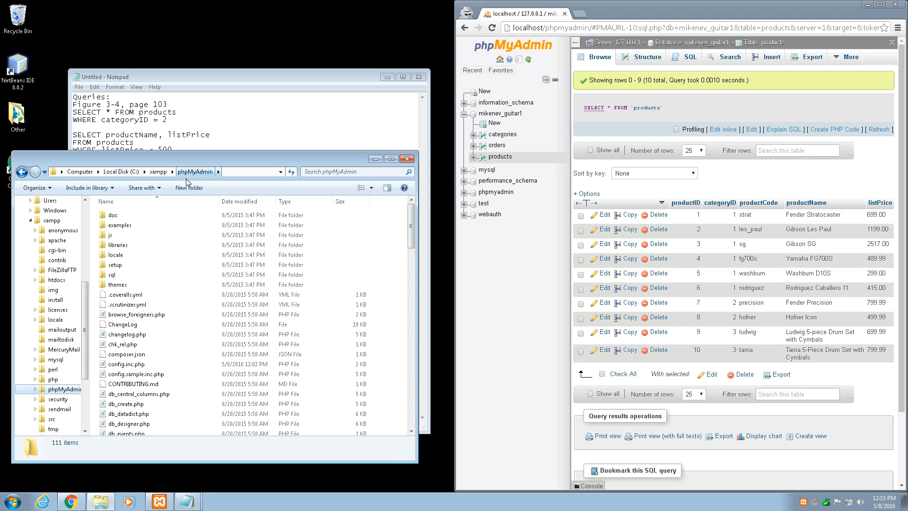
left_click(122, 363)
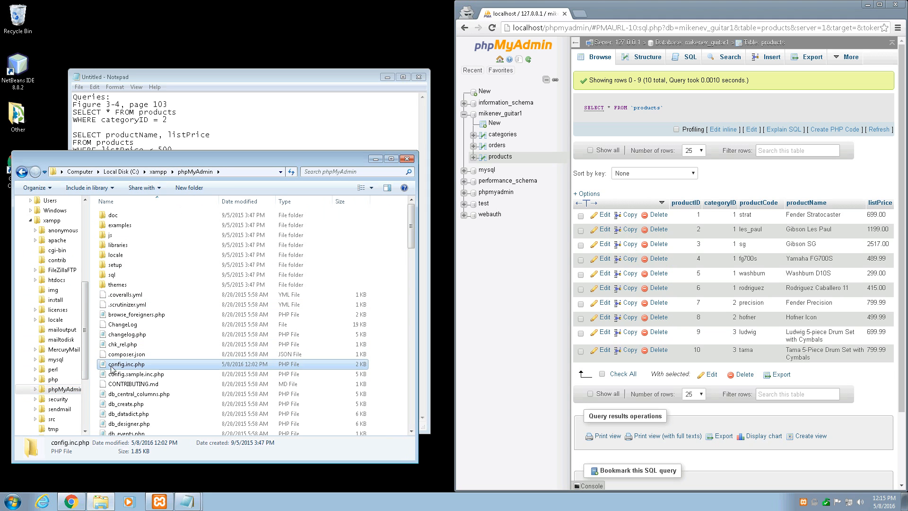
mouse_move(125, 364)
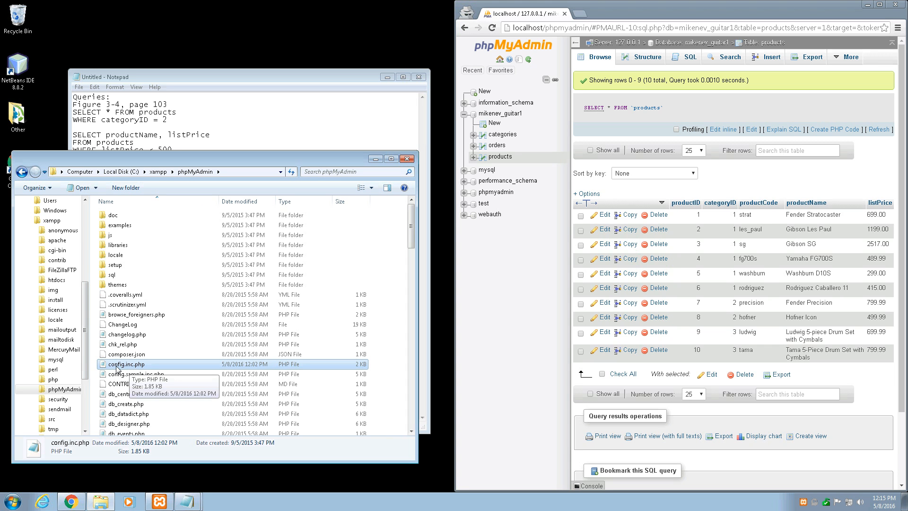
double_click(126, 364)
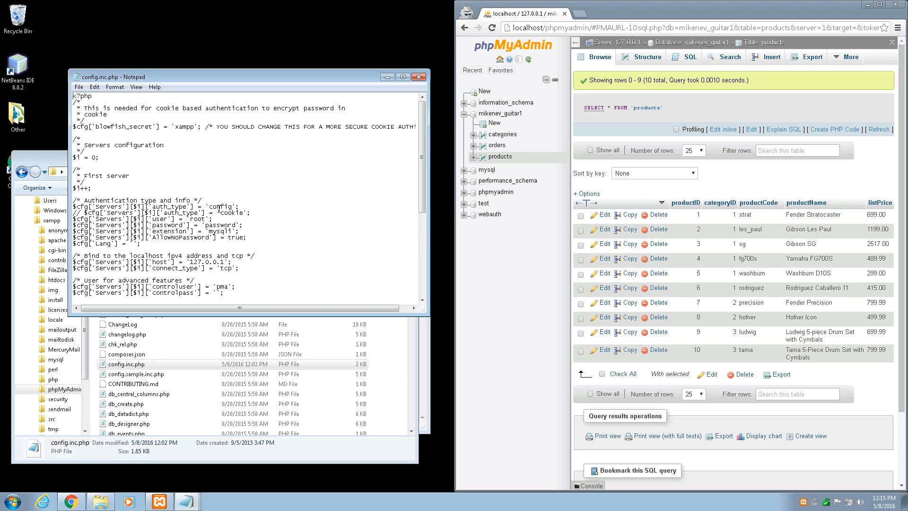
Select the 'config' value on the auth_type line to switch it to cookie authentication.
double_click(221, 207)
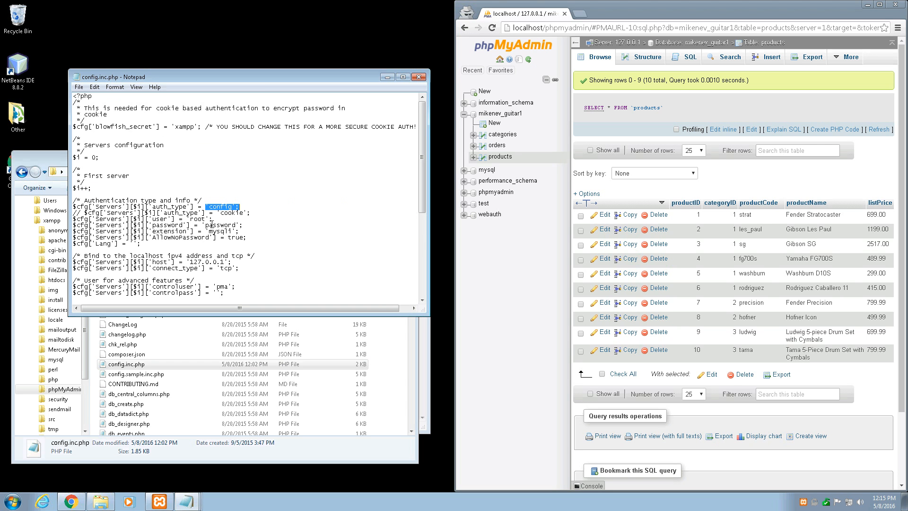
mouse_move(574, 115)
type("// ")
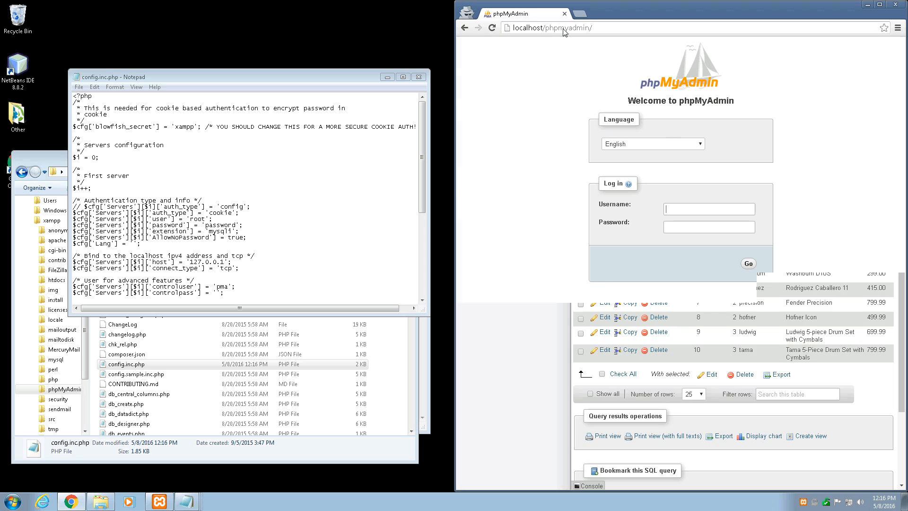
Log in as the client user and expand the mikenev_guitar1 database in the tree.
left_click(708, 209)
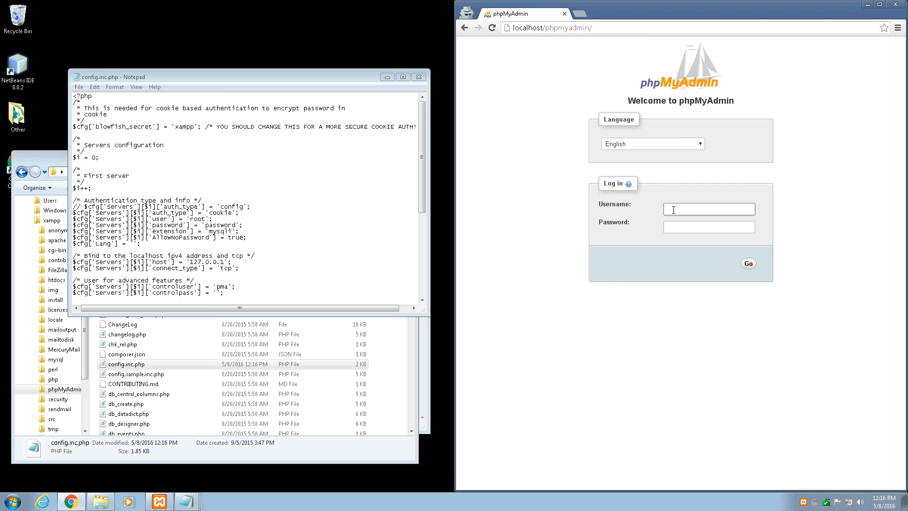
type("mikenev_iClient")
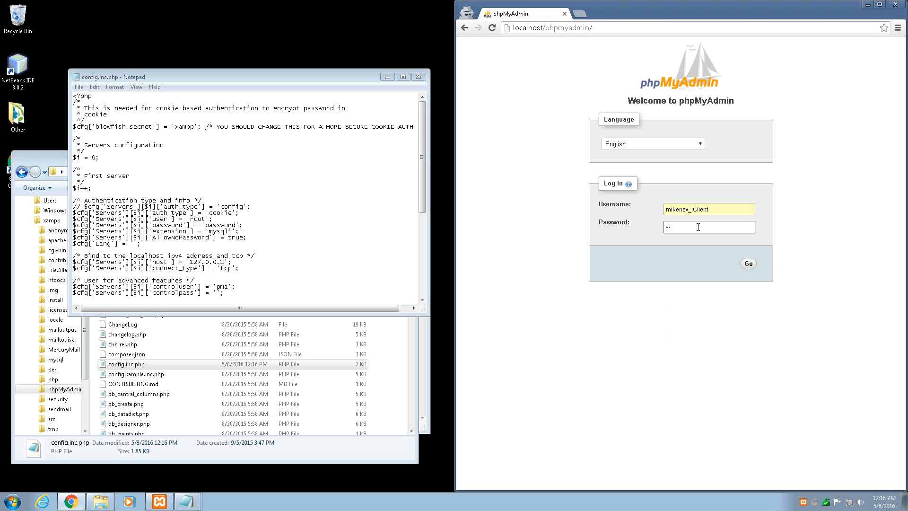
left_click(748, 264)
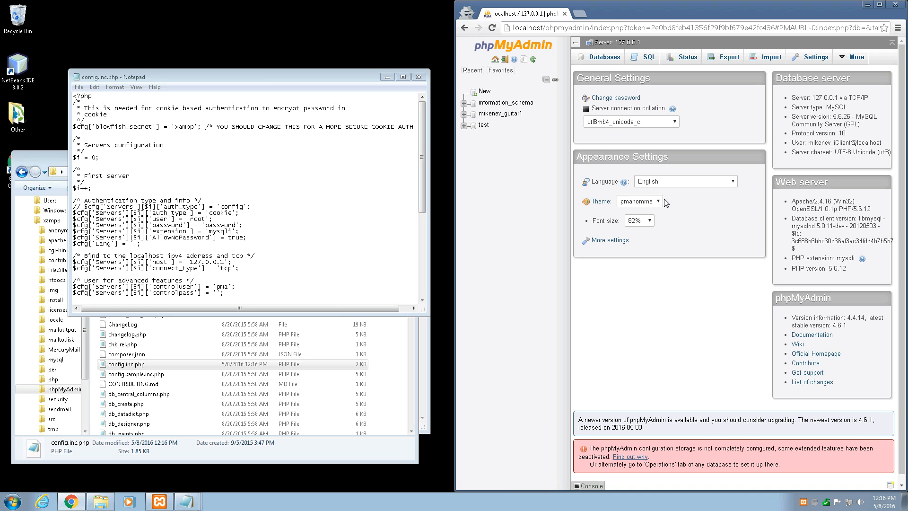
mouse_move(595, 165)
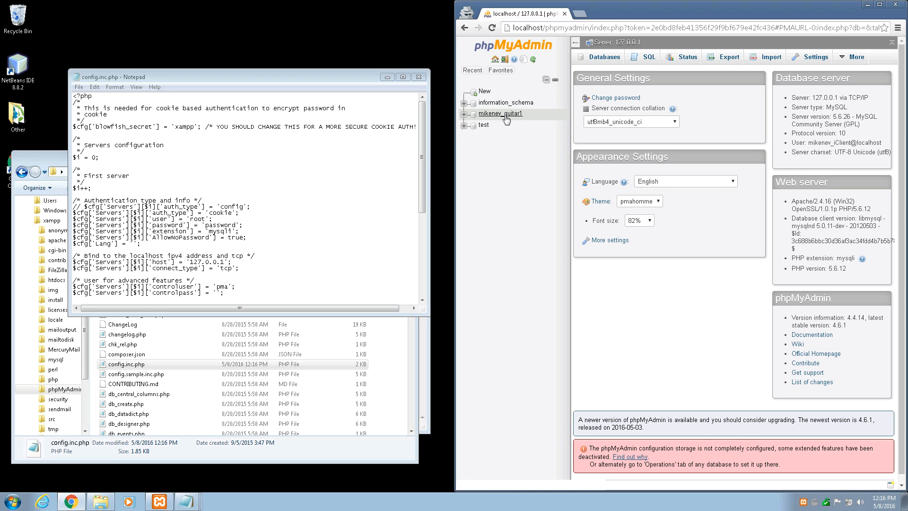
mouse_move(506, 102)
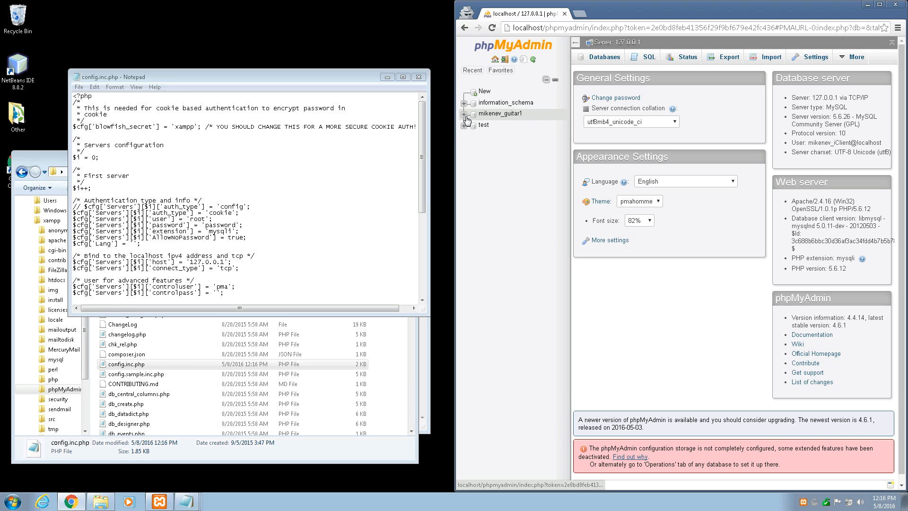
mouse_move(466, 119)
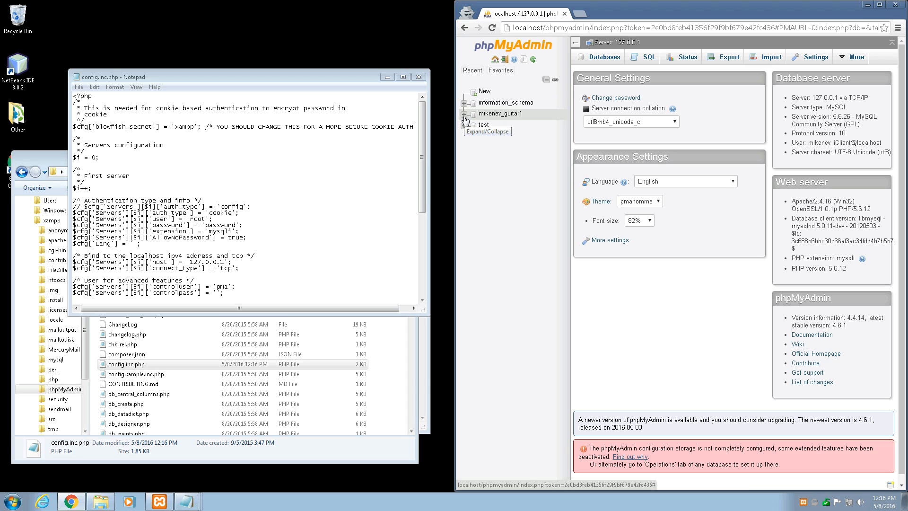
left_click(501, 114)
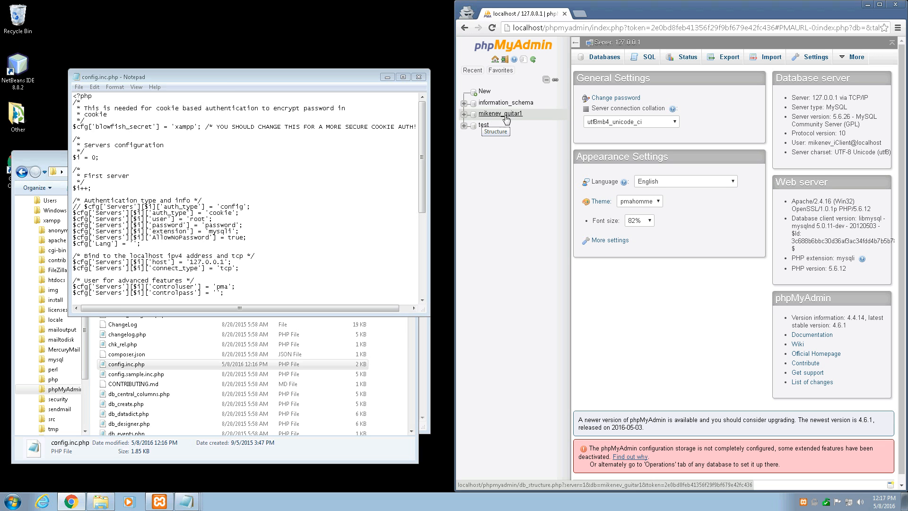
Run 'select * from categories' on the guitar database, returning Guitars, Basses and Drums.
left_click(649, 57)
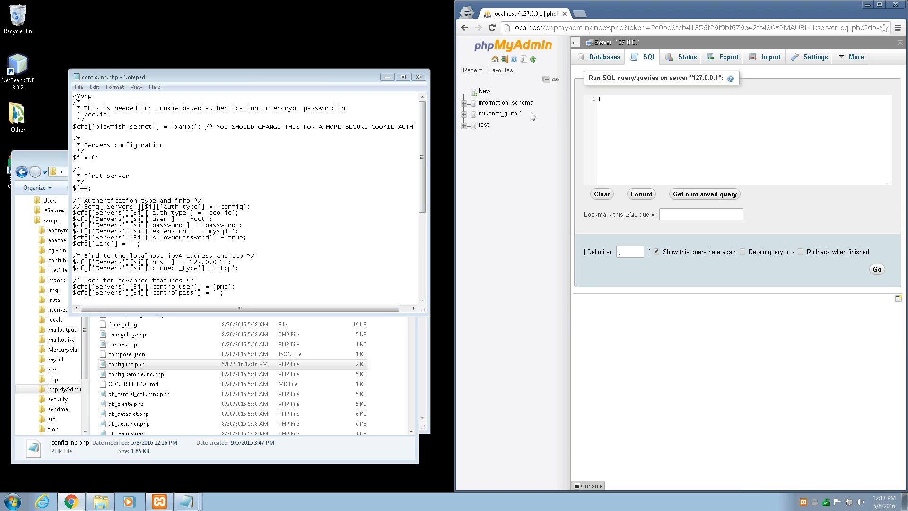
mouse_move(473, 162)
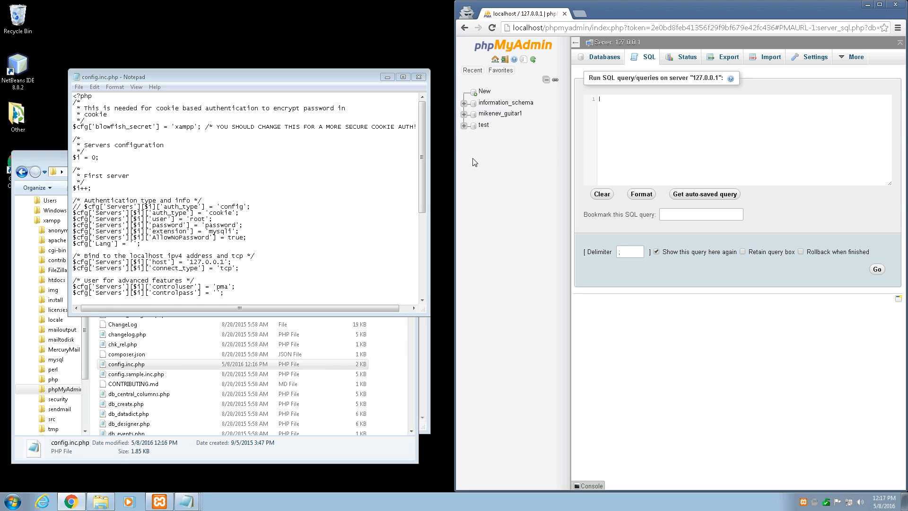
left_click(505, 112)
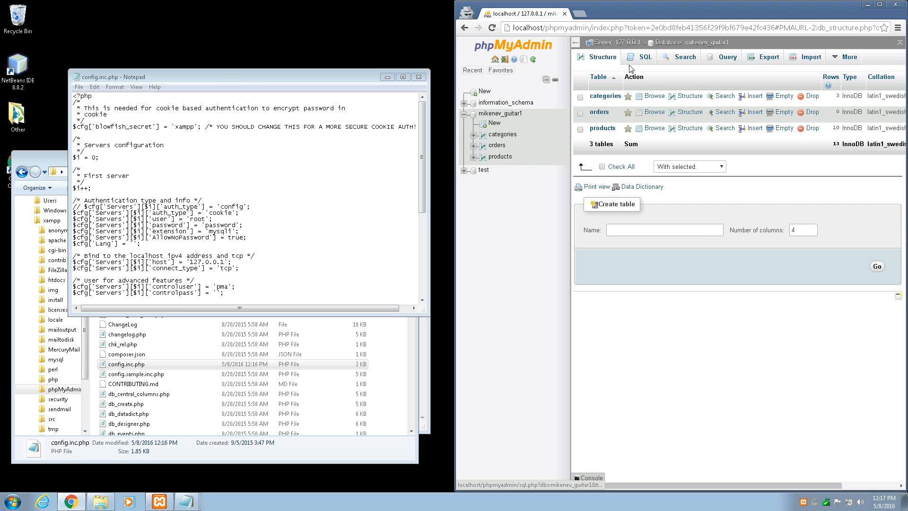
left_click(645, 57)
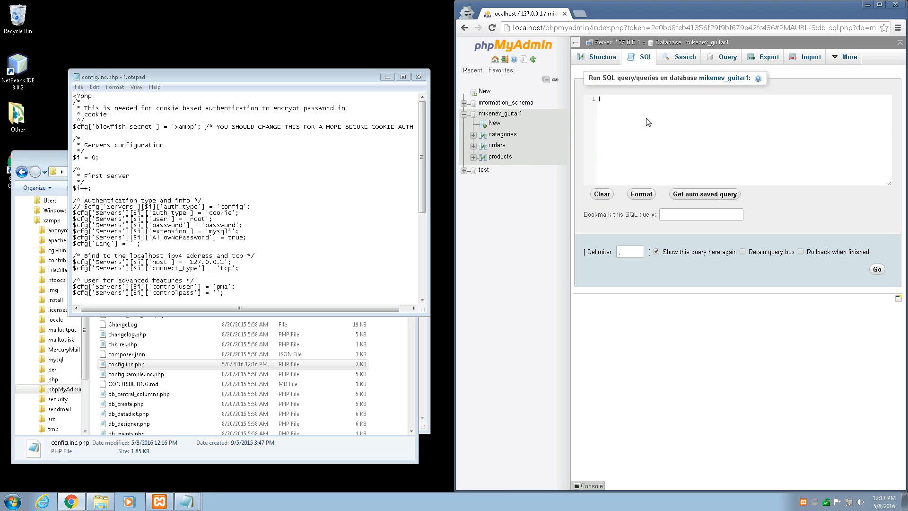
type("select * from")
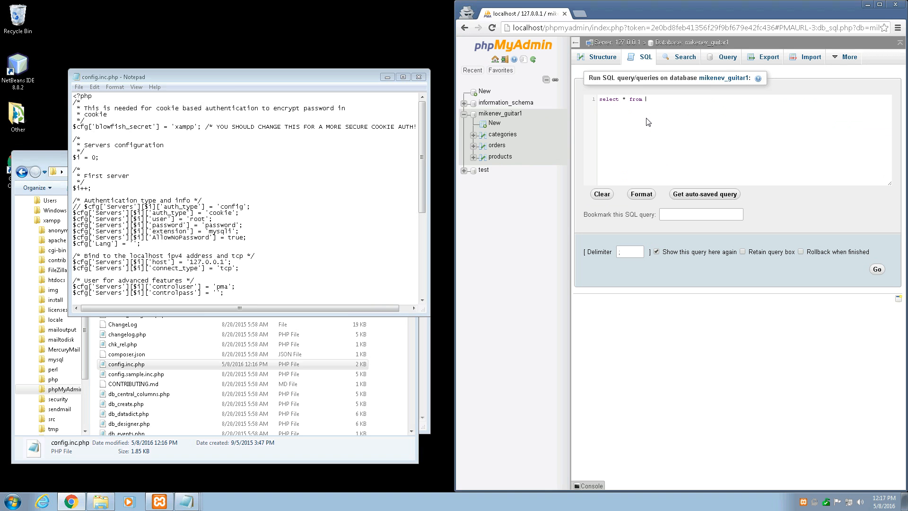
type("categories")
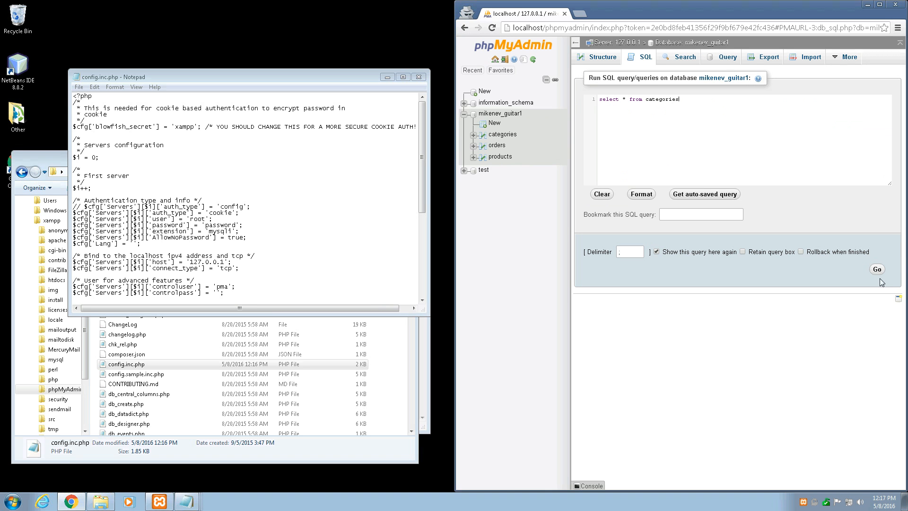
left_click(876, 269)
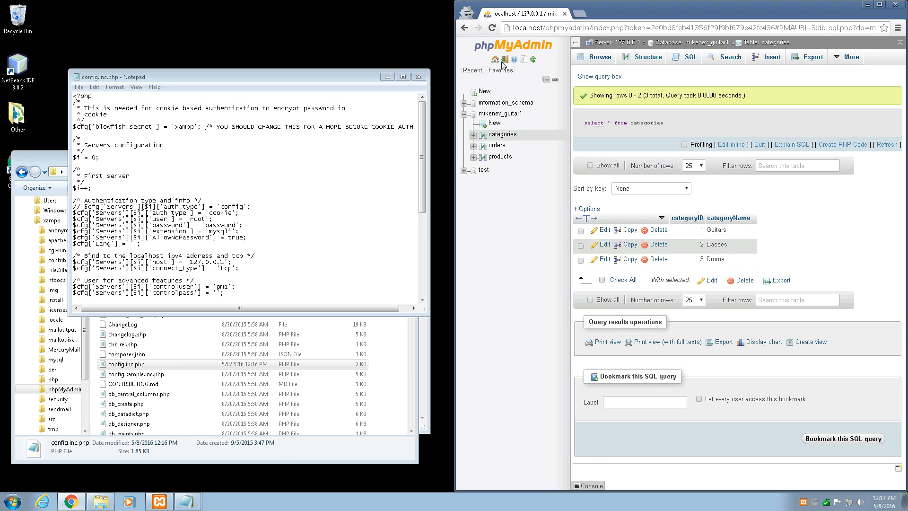
mouse_move(505, 60)
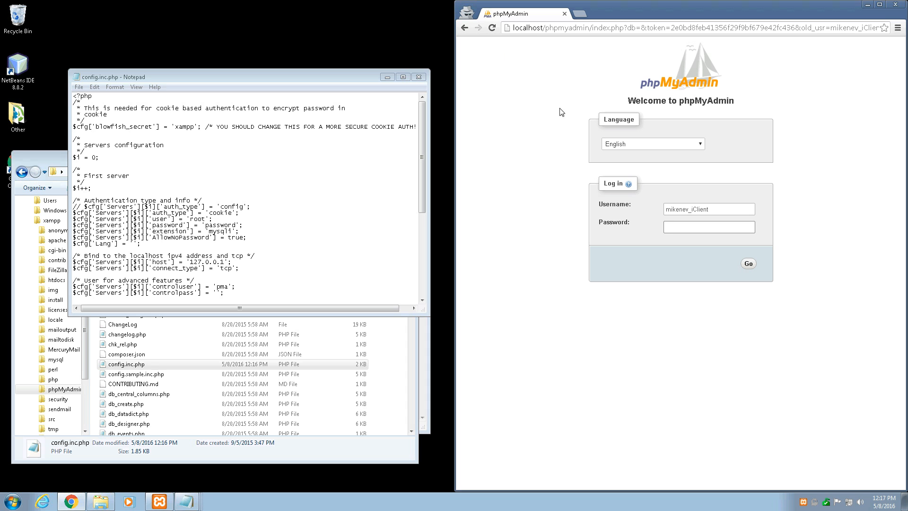
Uncomment the auth_type 'config' line and add // before the 'cookie' line.
double_click(142, 200)
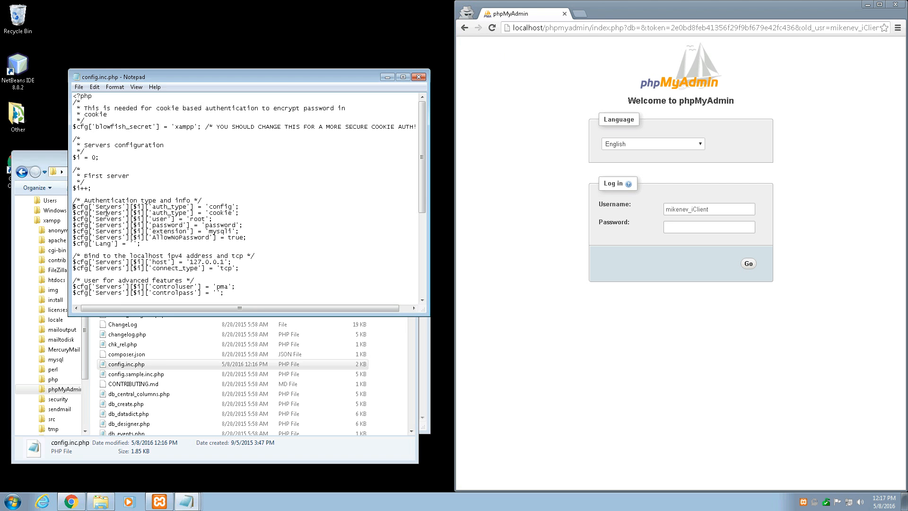
type("//")
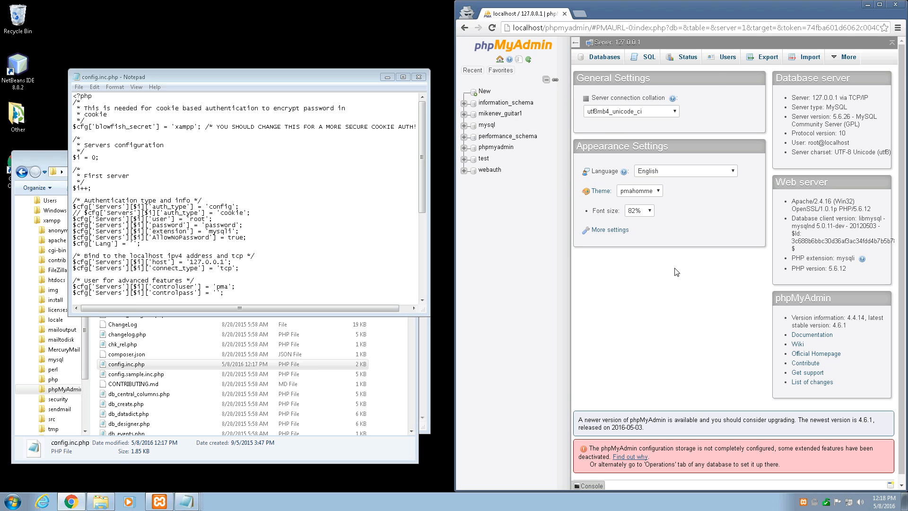
Add user mikenev_limited on localhost with a password and no global privileges, then return home.
left_click(725, 56)
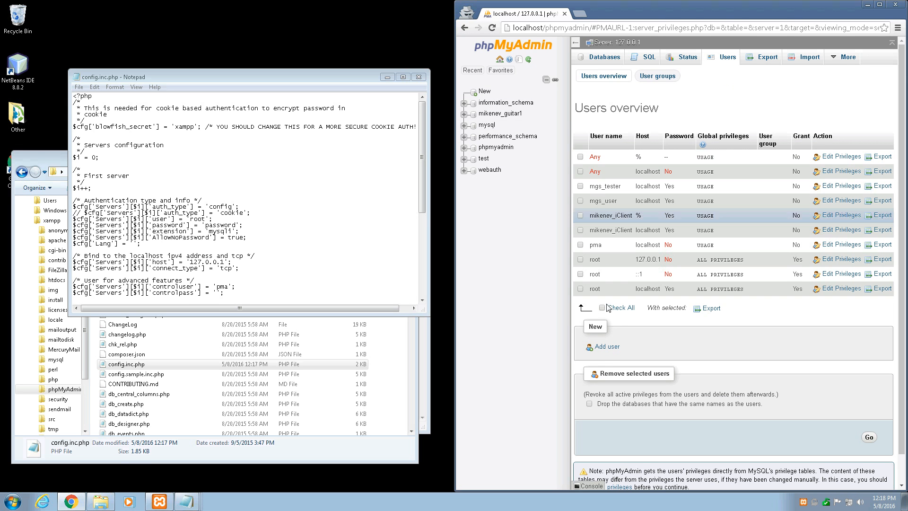
left_click(607, 346)
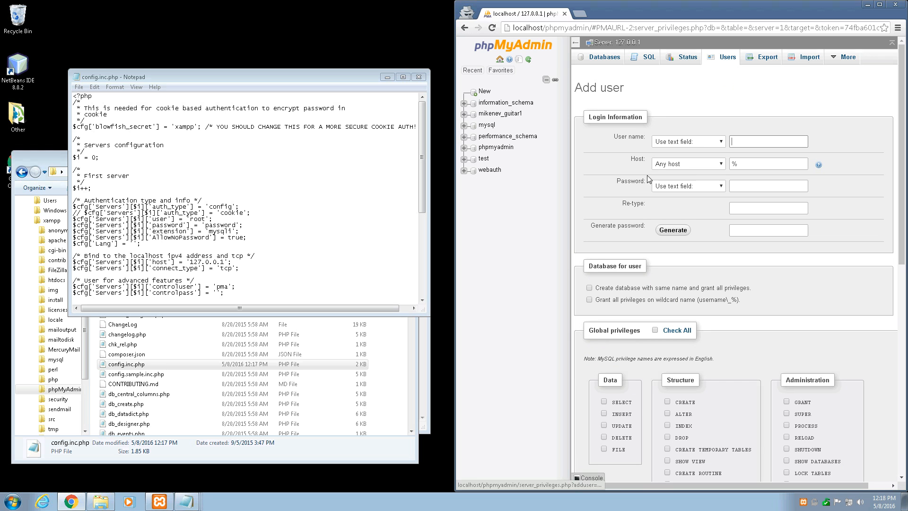
type("mikenev_limited")
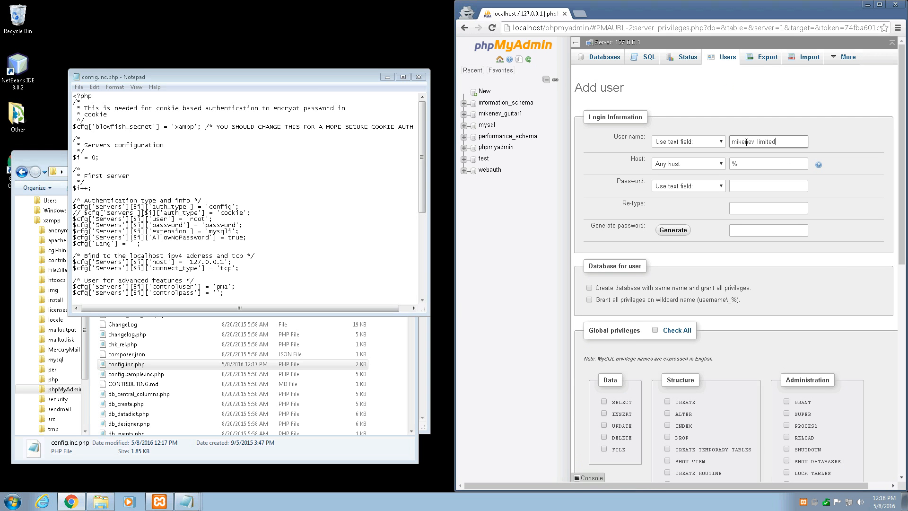
mouse_move(652, 165)
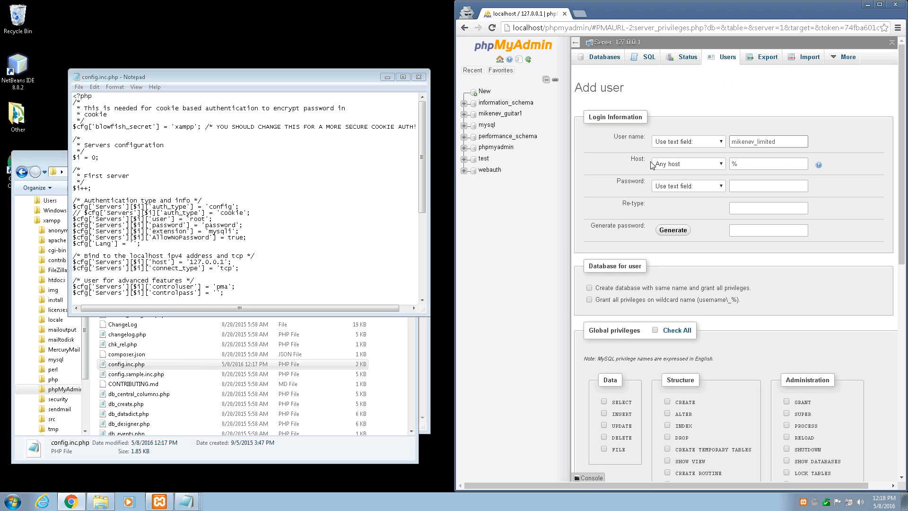
mouse_move(729, 169)
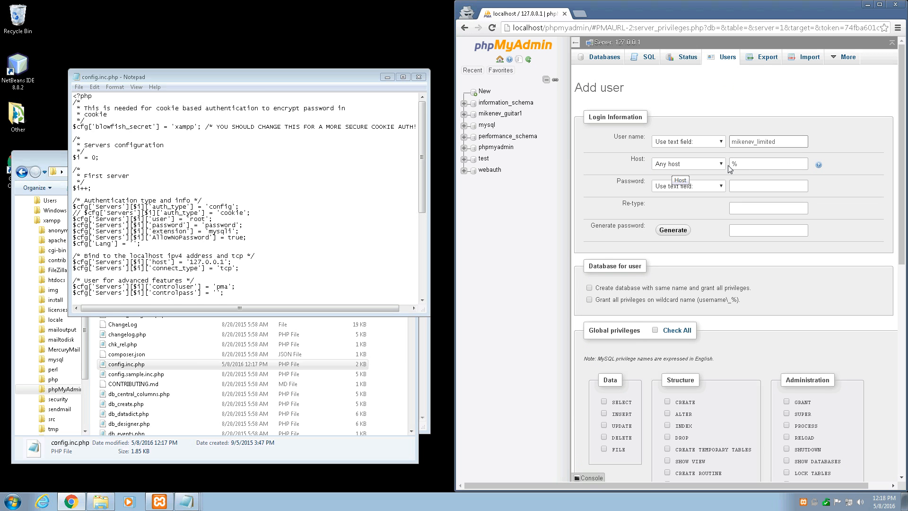
type("localhost")
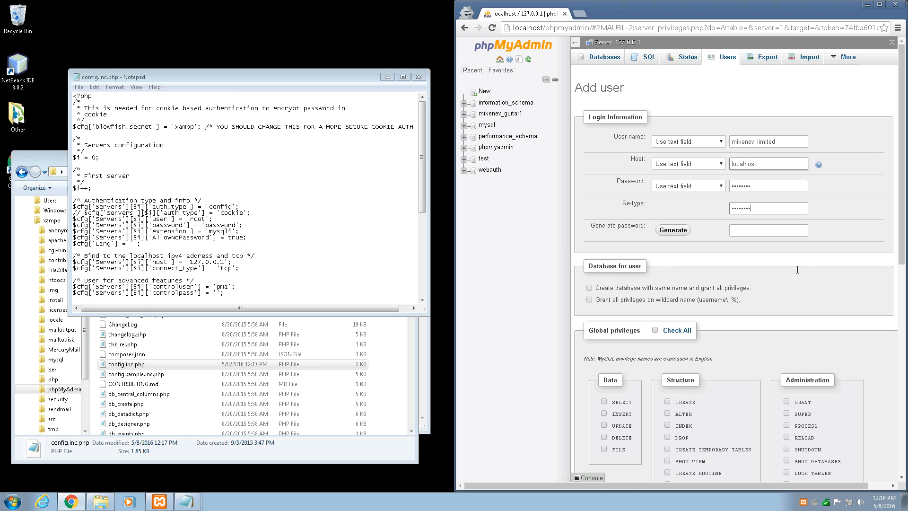
scroll("down", 3)
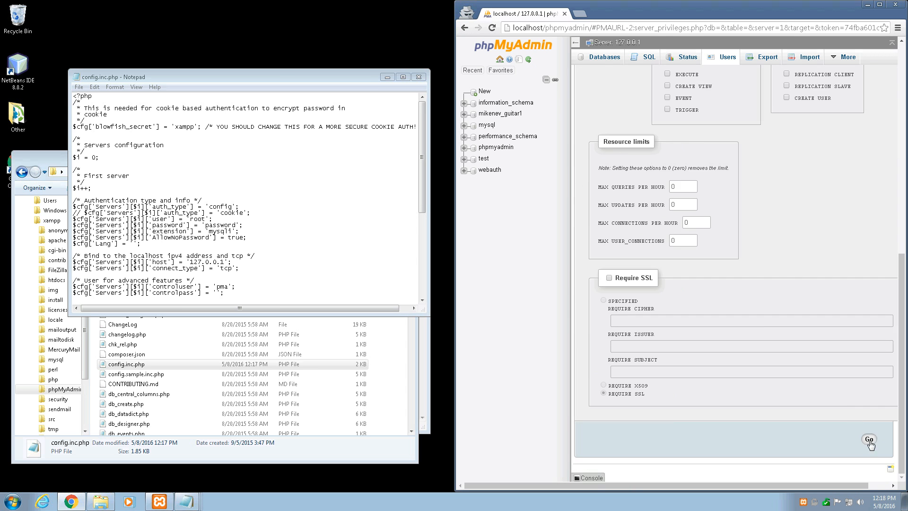
left_click(869, 439)
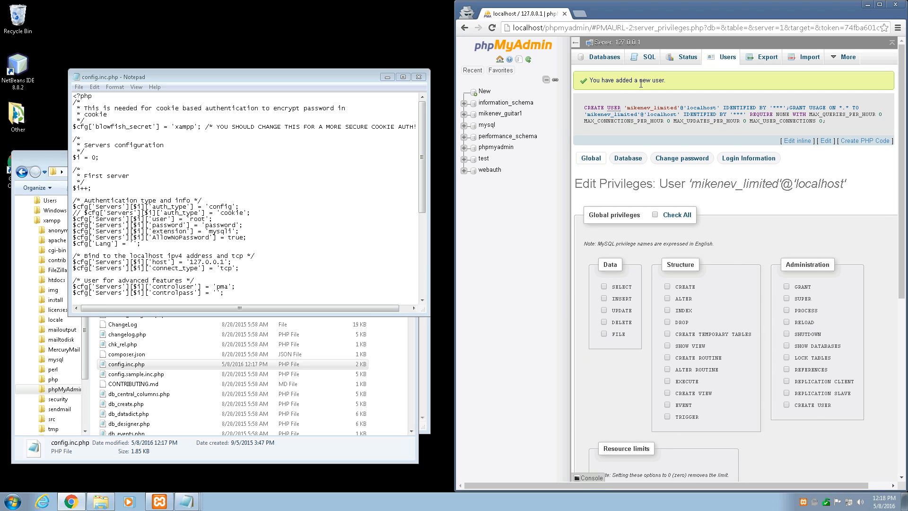
left_click(501, 113)
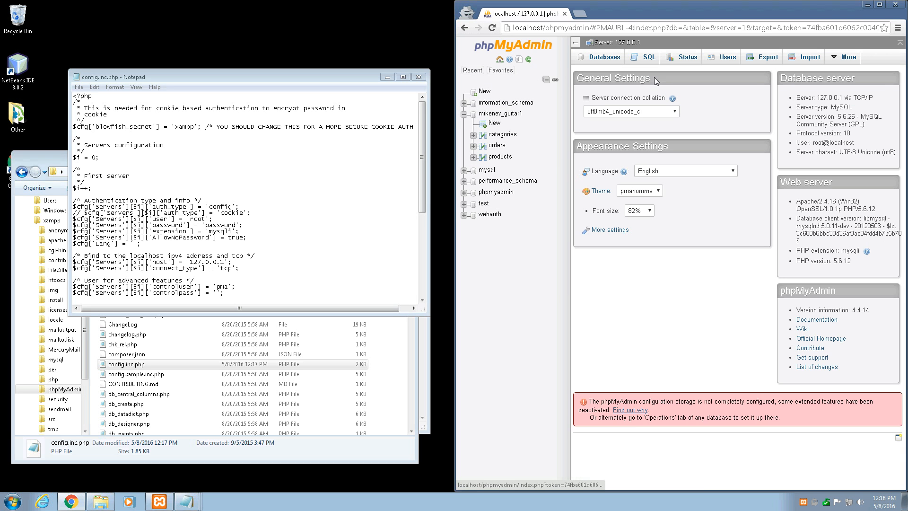
Grant mikenev_limited INSERT, UPDATE and DELETE on mikenev_guitar1 without SELECT, then log out.
left_click(727, 56)
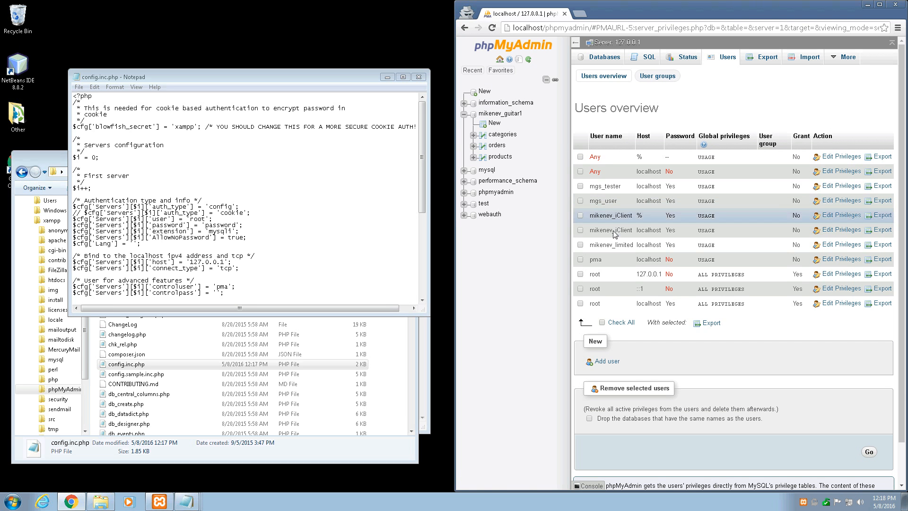
mouse_move(840, 244)
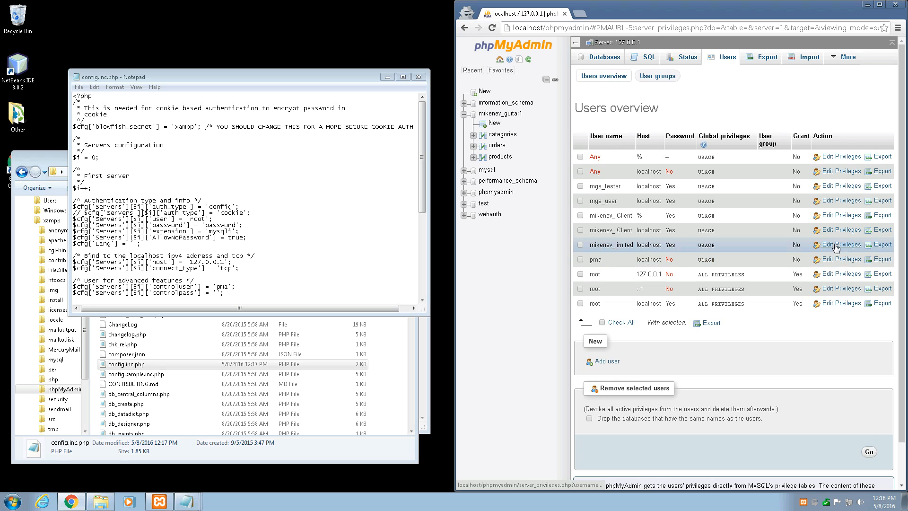
left_click(840, 244)
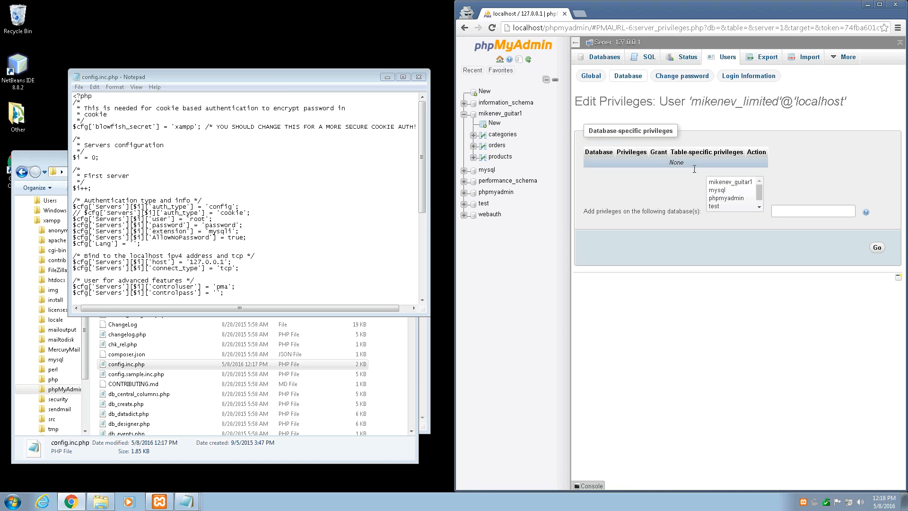
left_click(732, 182)
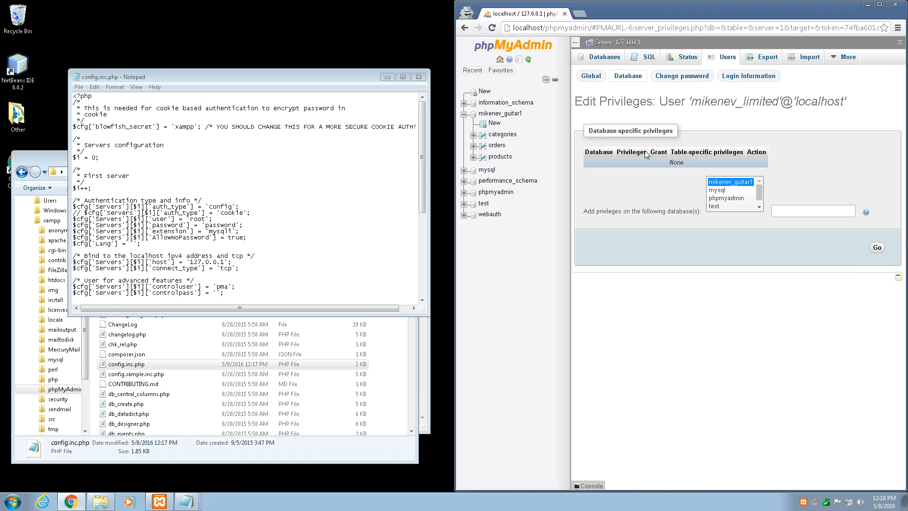
mouse_move(870, 247)
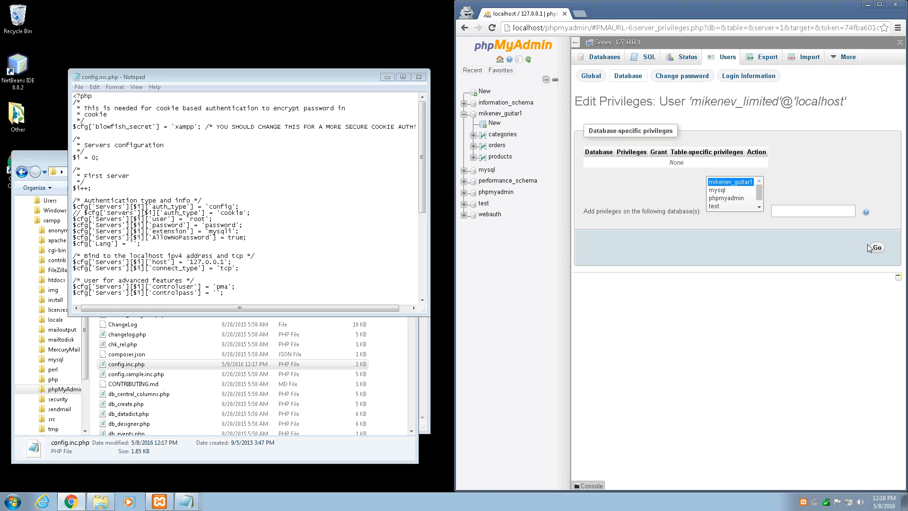
left_click(875, 247)
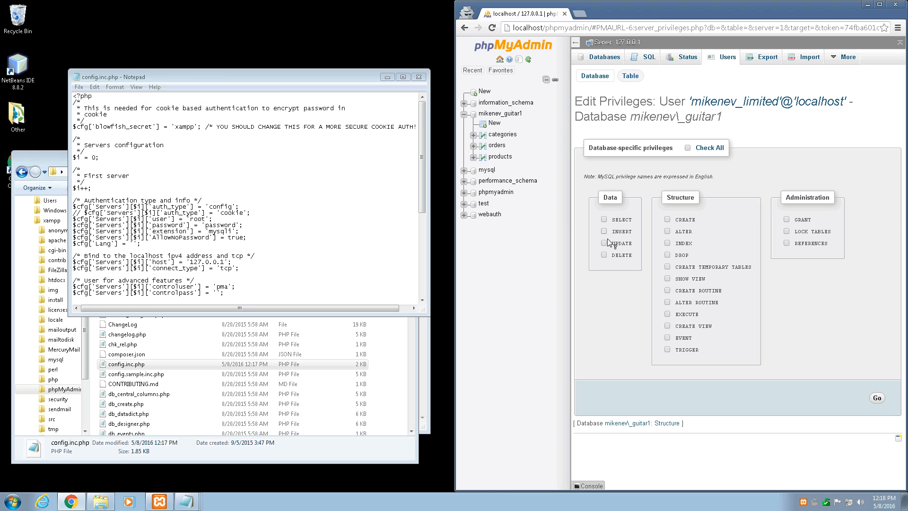
mouse_move(605, 234)
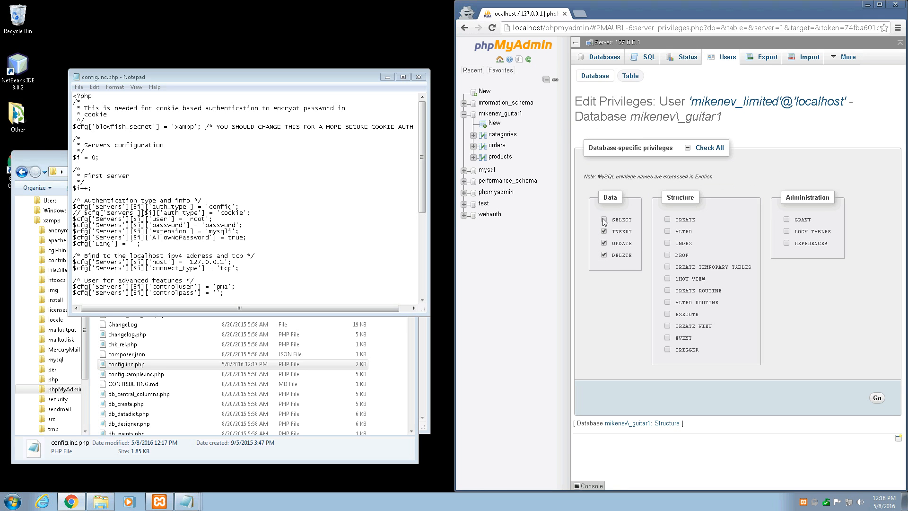
left_click(606, 220)
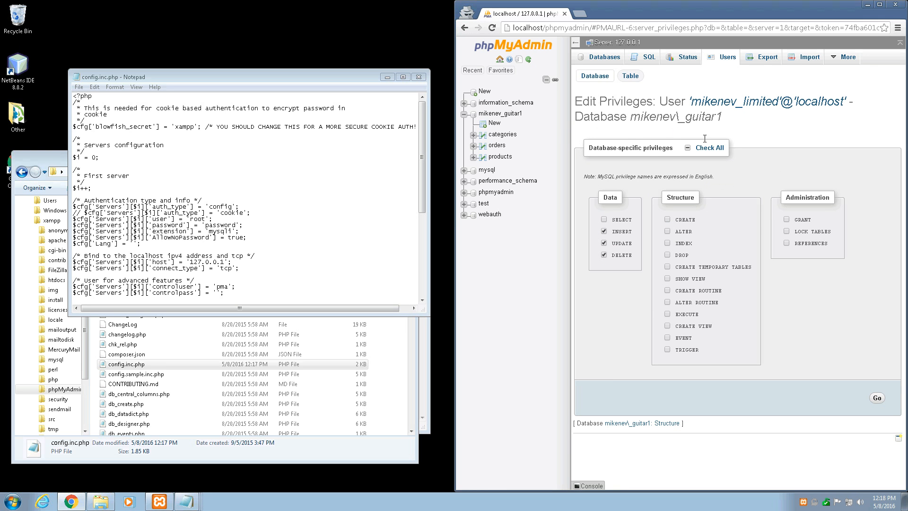
left_click(876, 398)
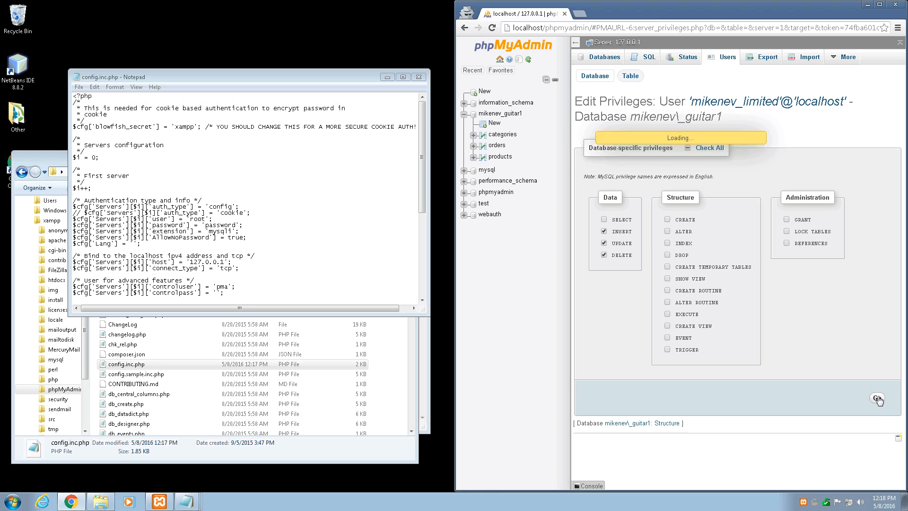
left_click(876, 399)
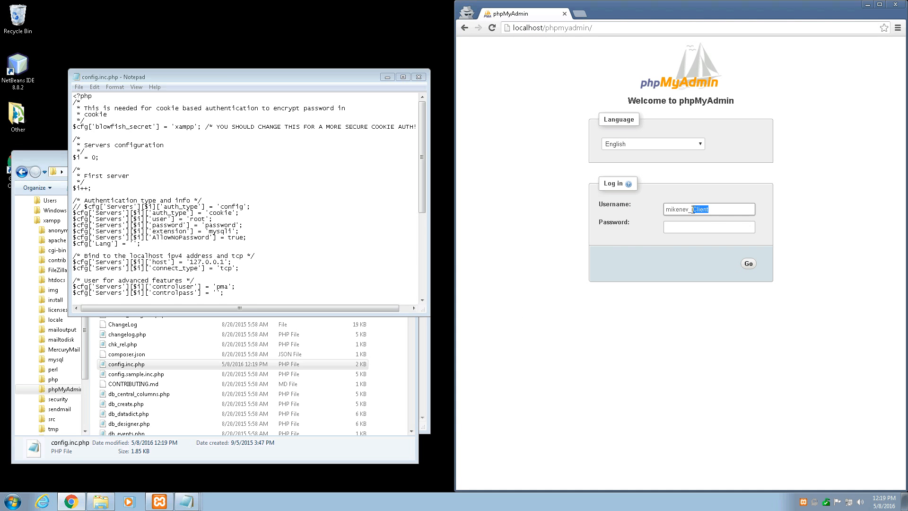
Log in as mikenev_limited, seeing only information_schema, mikenev_guitar1 and test.
type("mikenev_limited")
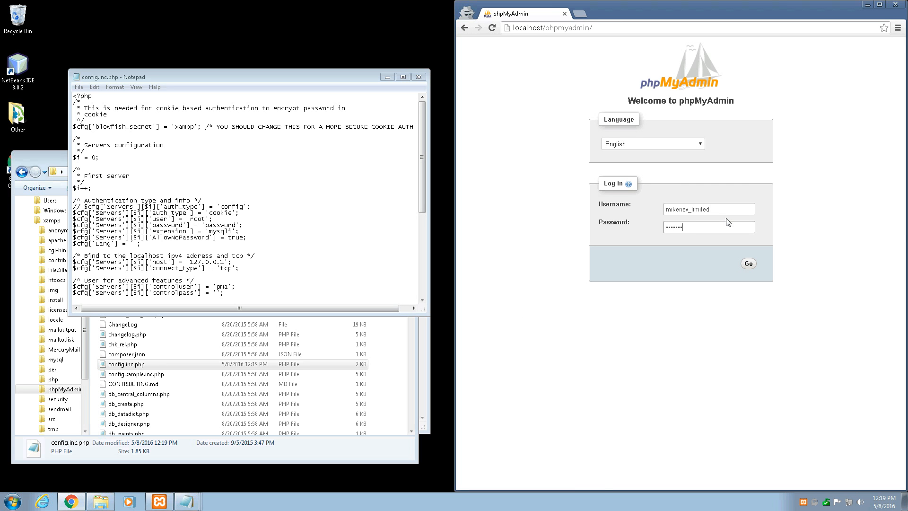
left_click(747, 264)
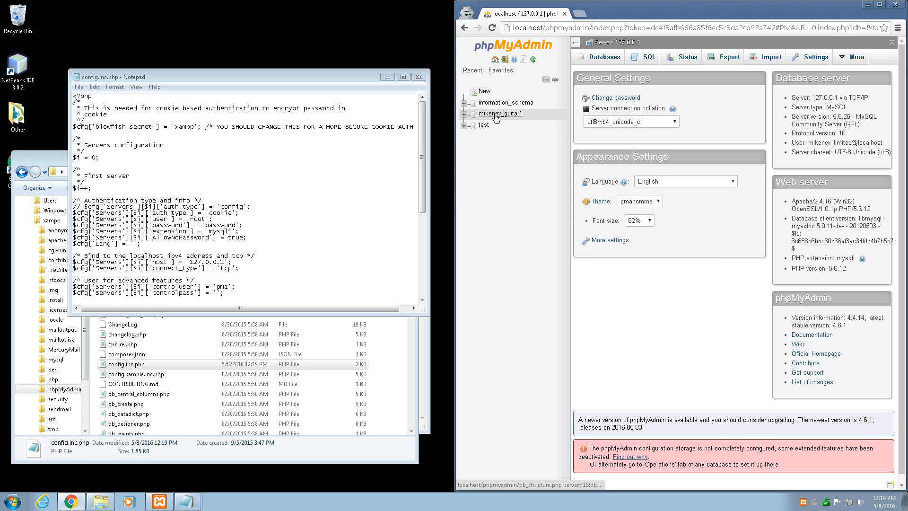
Run select * from categories on mikenev_guitar1 and highlight SELECT in the #1142 denied error.
left_click(499, 114)
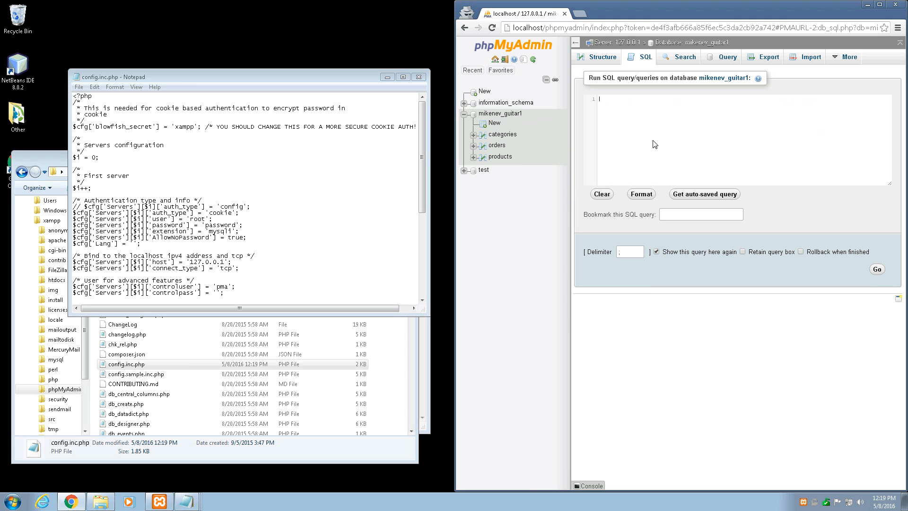
type("select *")
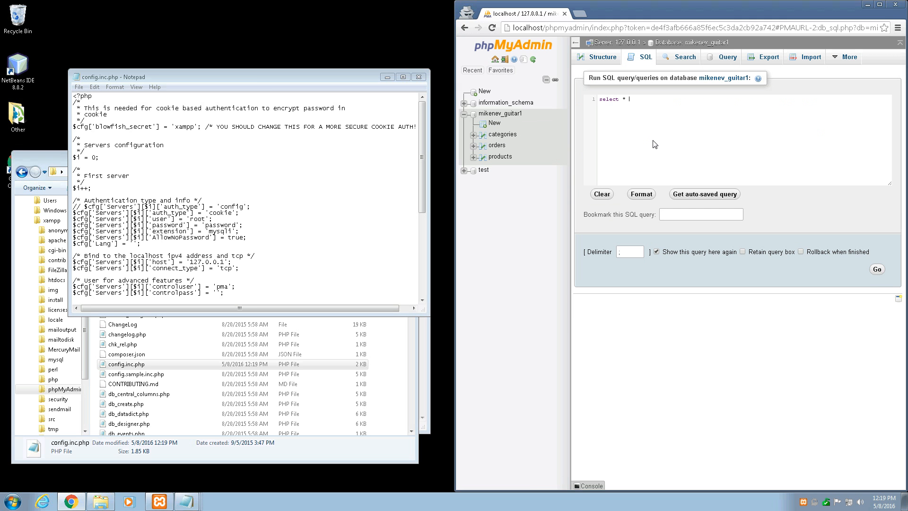
type("from categories;")
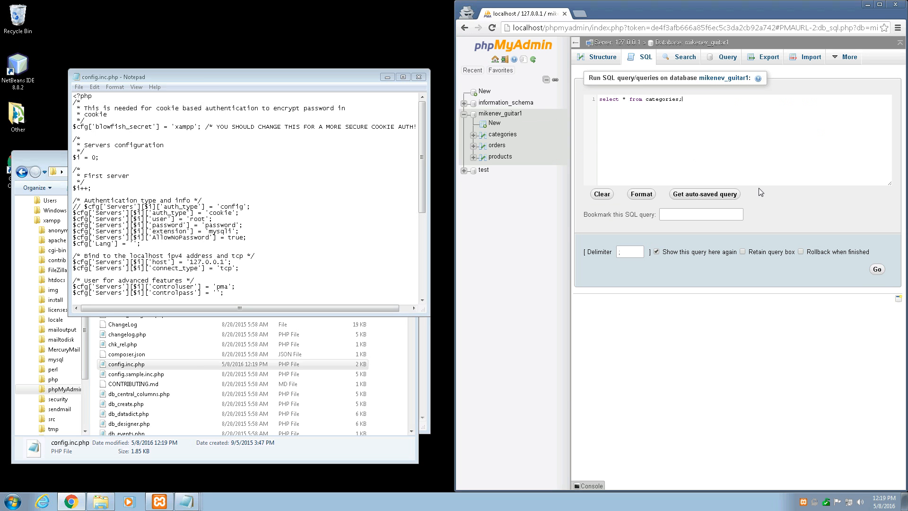
left_click(876, 268)
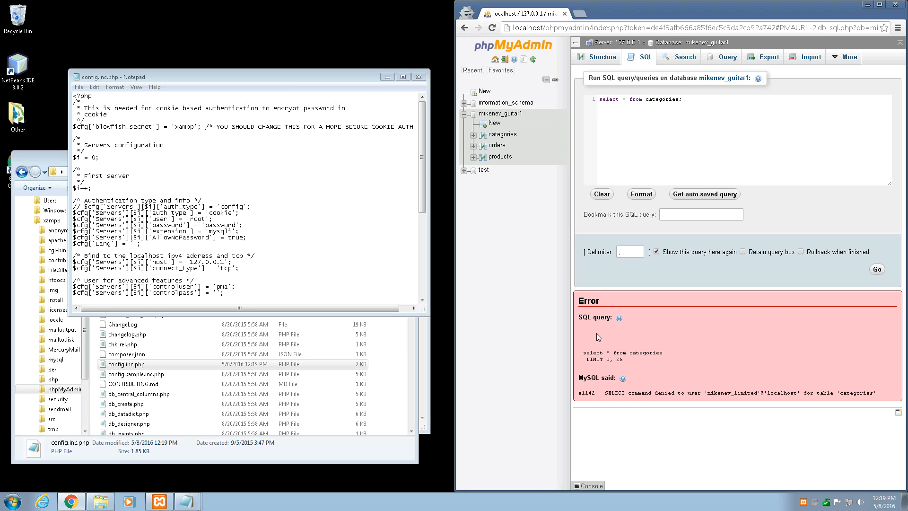
mouse_move(740, 394)
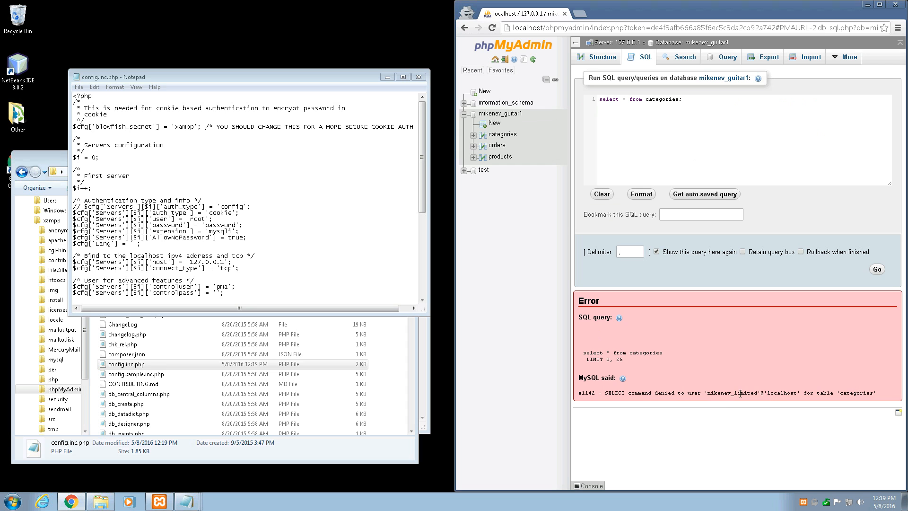
double_click(612, 392)
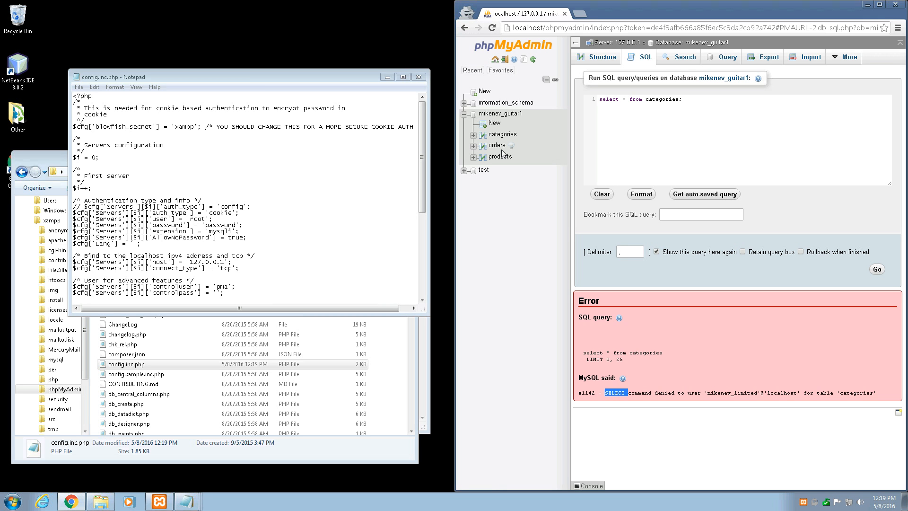
mouse_move(508, 171)
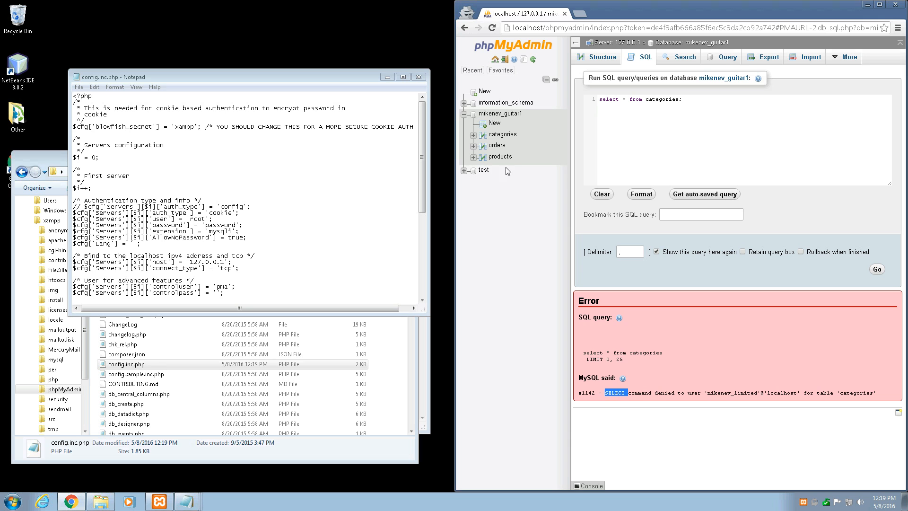
mouse_move(507, 223)
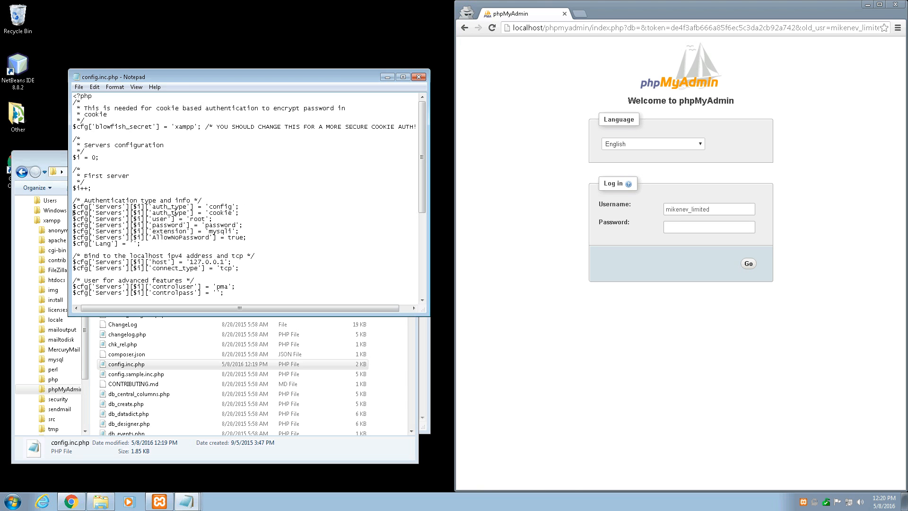
Save config.inc.php from Notepad with cookie authentication still active.
left_click(78, 87)
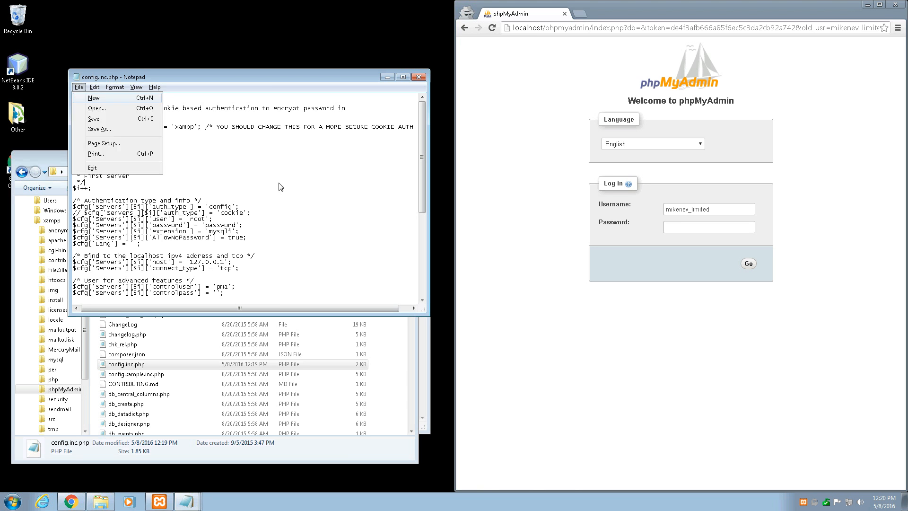
left_click(93, 118)
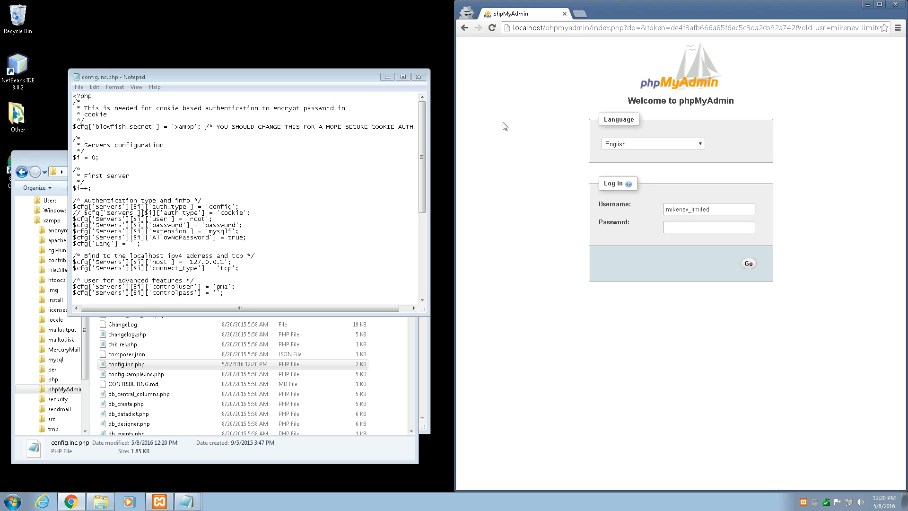